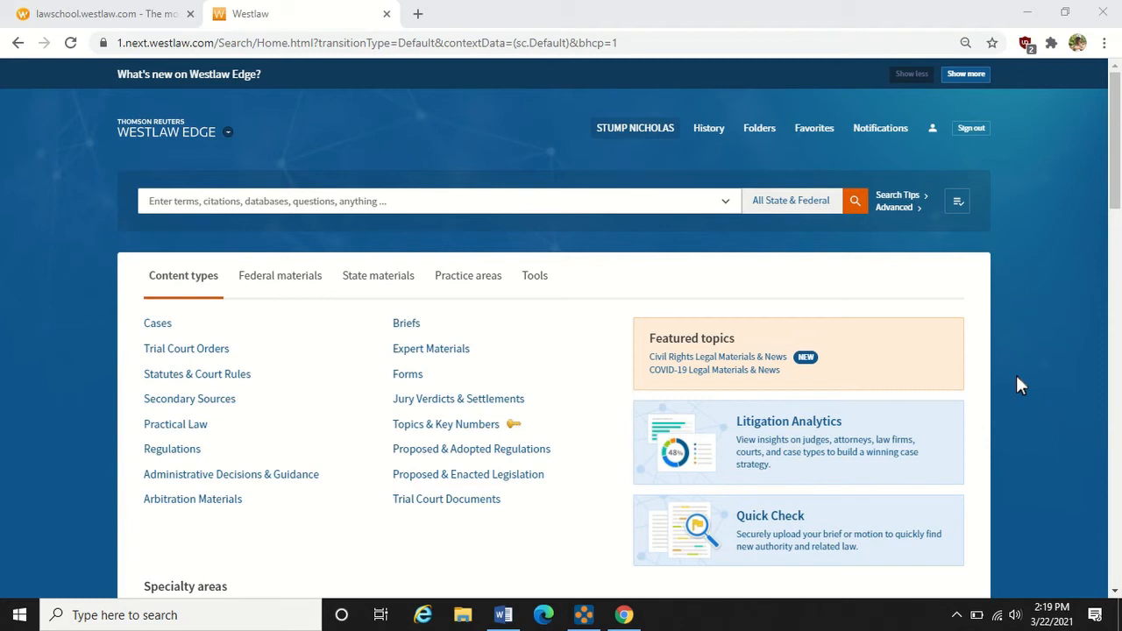
# Open Litigation Analytics from the Westlaw Edge home page to reach the Law Firms search
pyautogui.click(788, 421)
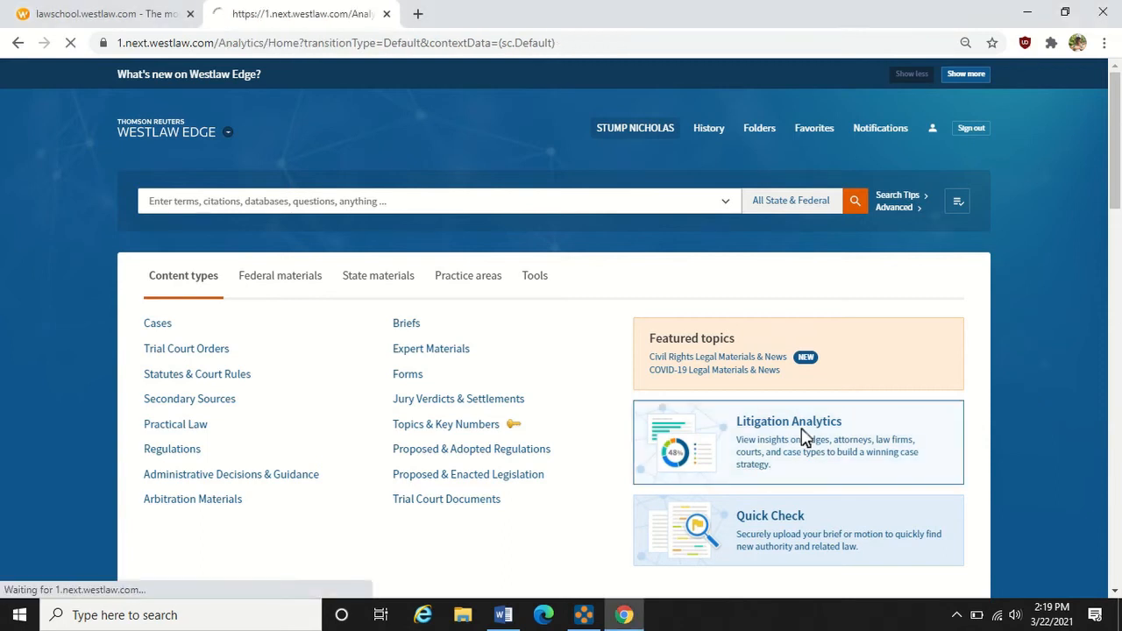
pyautogui.click(788, 421)
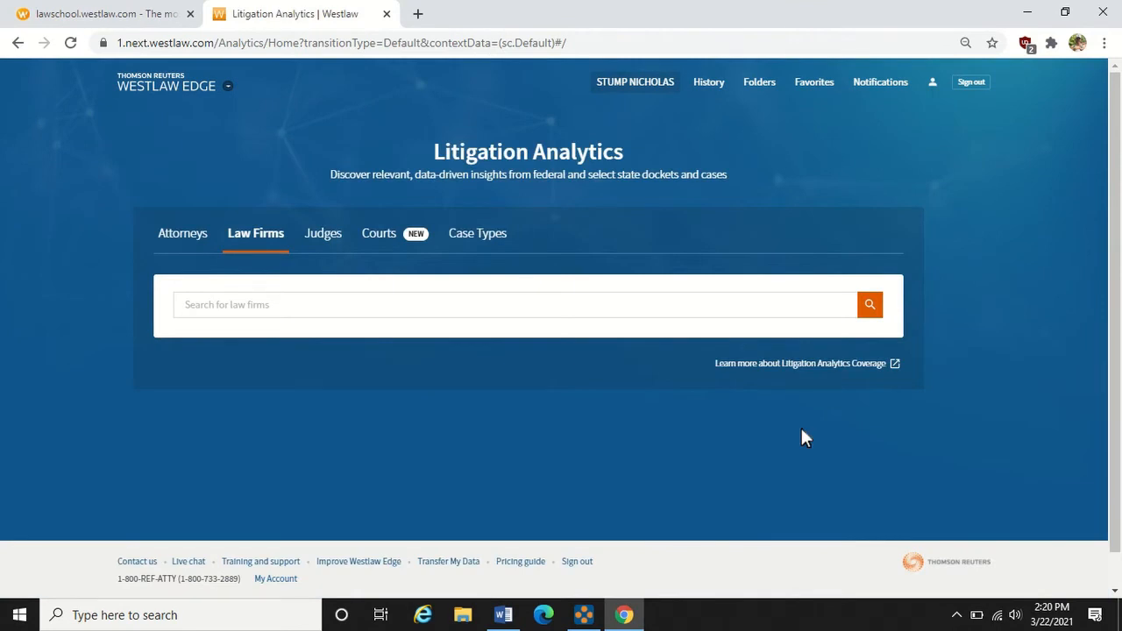
pyautogui.moveTo(245, 249)
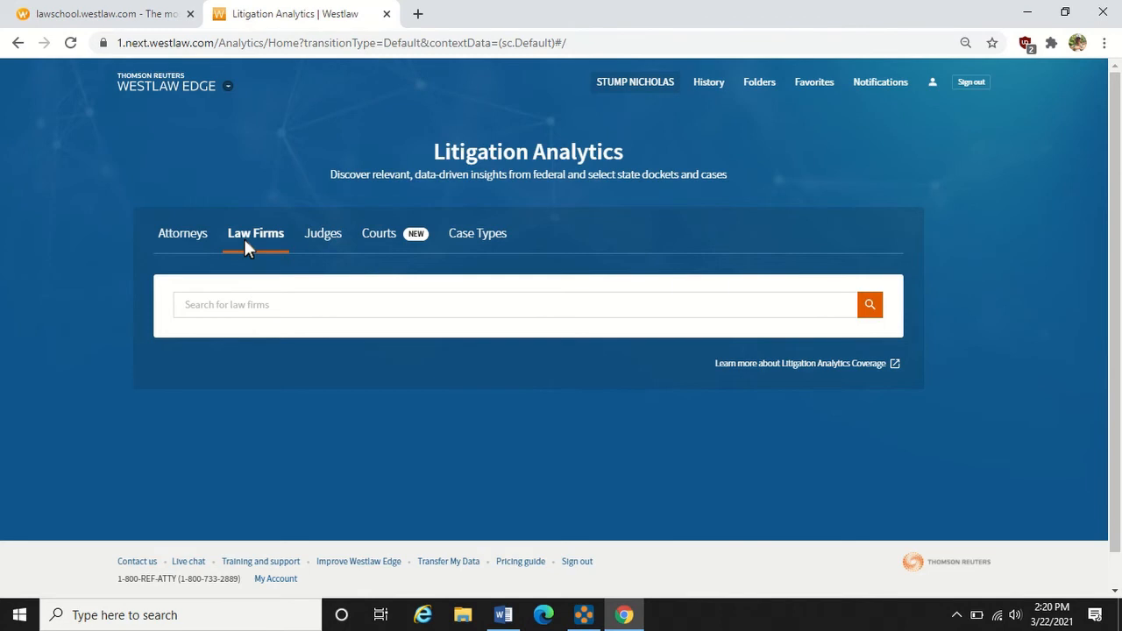
# Search law firms for 'jones day' and choose Jones Day (Cleveland, OH)
pyautogui.click(515, 304)
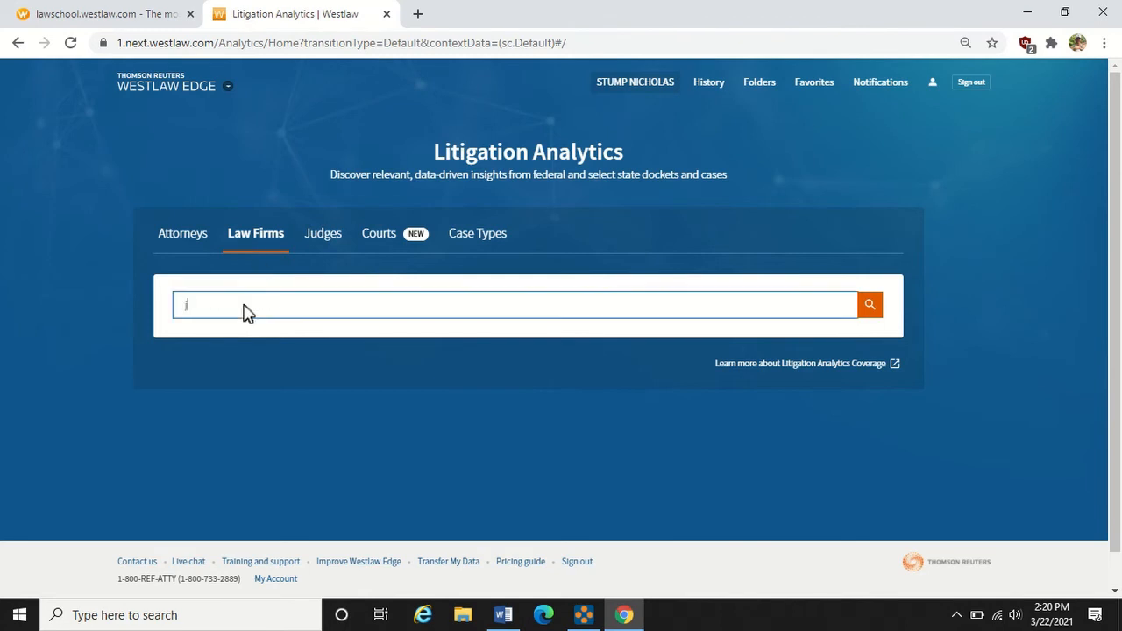
pyautogui.write('jones day')
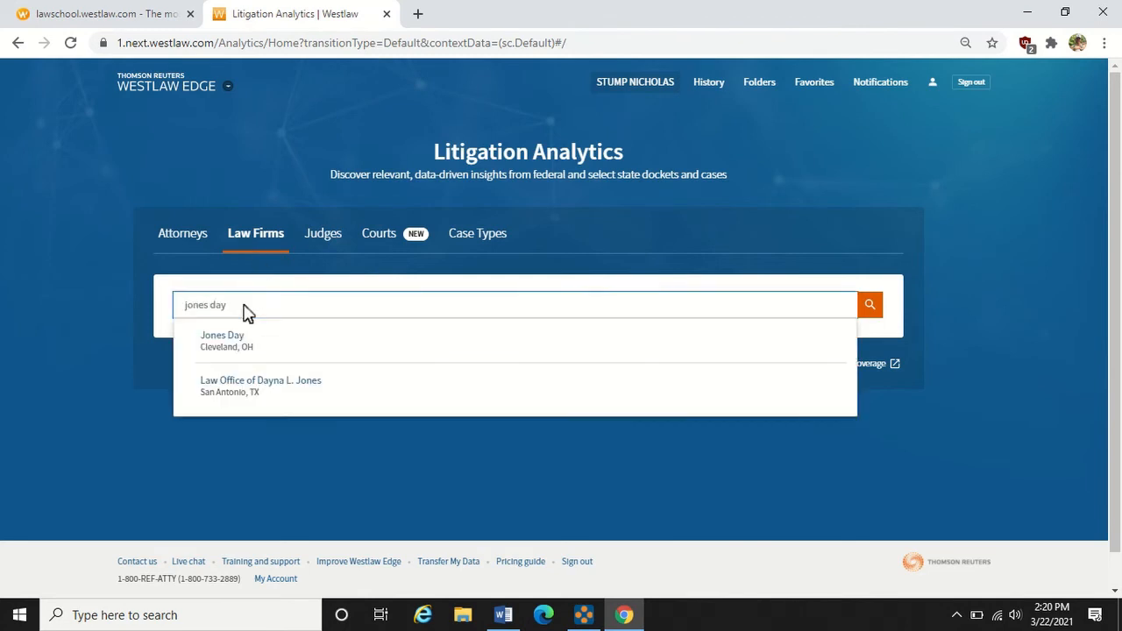
pyautogui.click(222, 340)
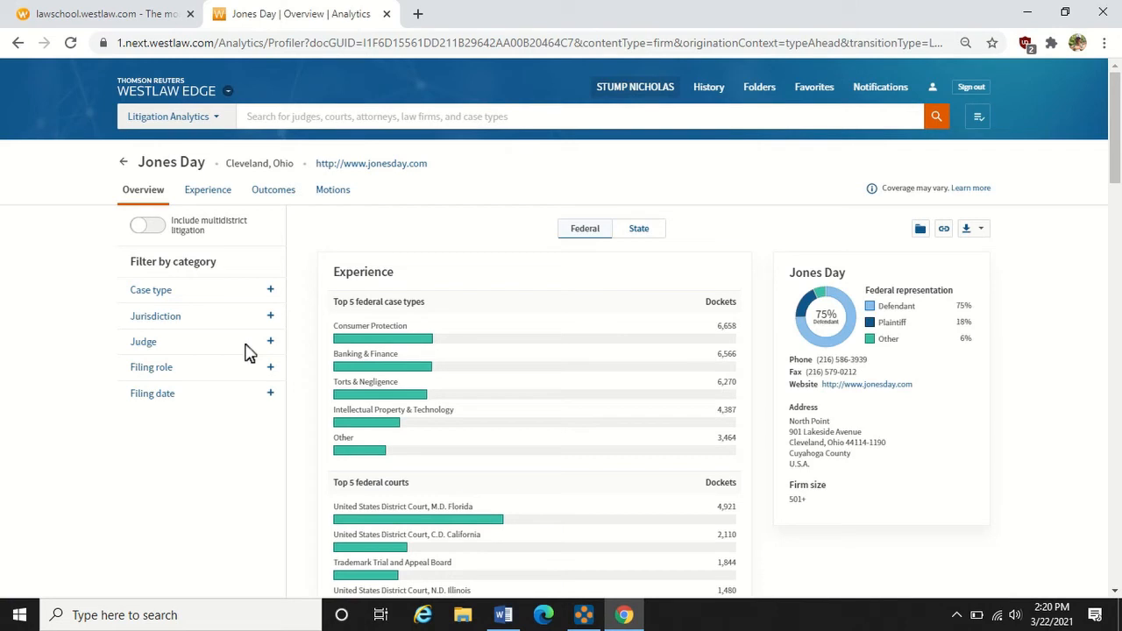
pyautogui.moveTo(890, 323)
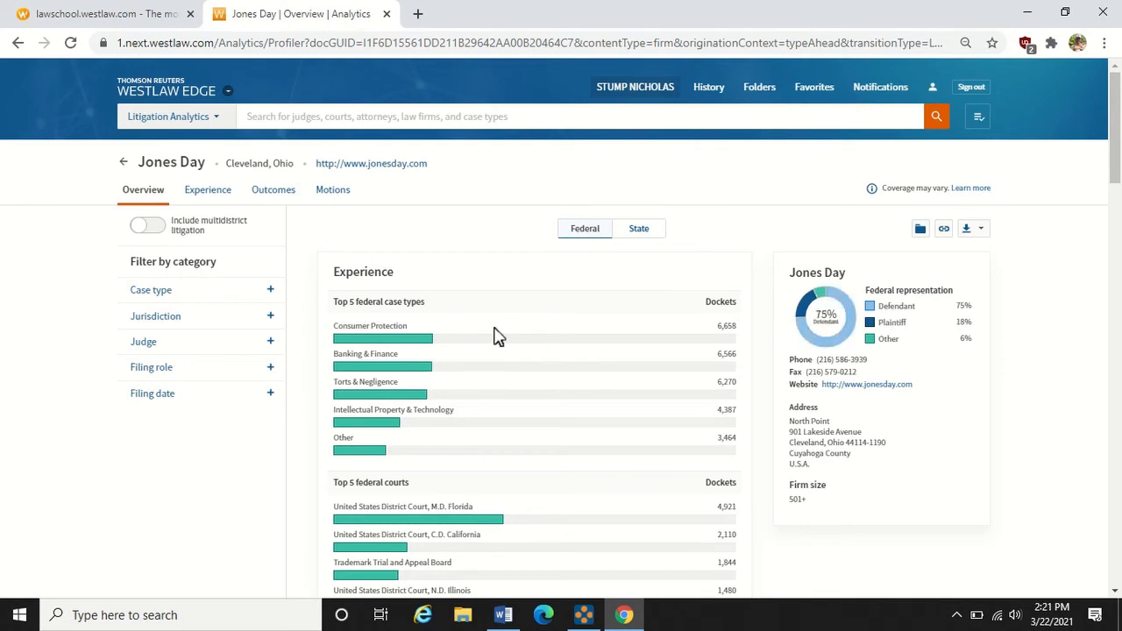
# Scroll past Top 5 federal courts to Motion Success and Recent Activity for Jones Day
pyautogui.scroll(-3)
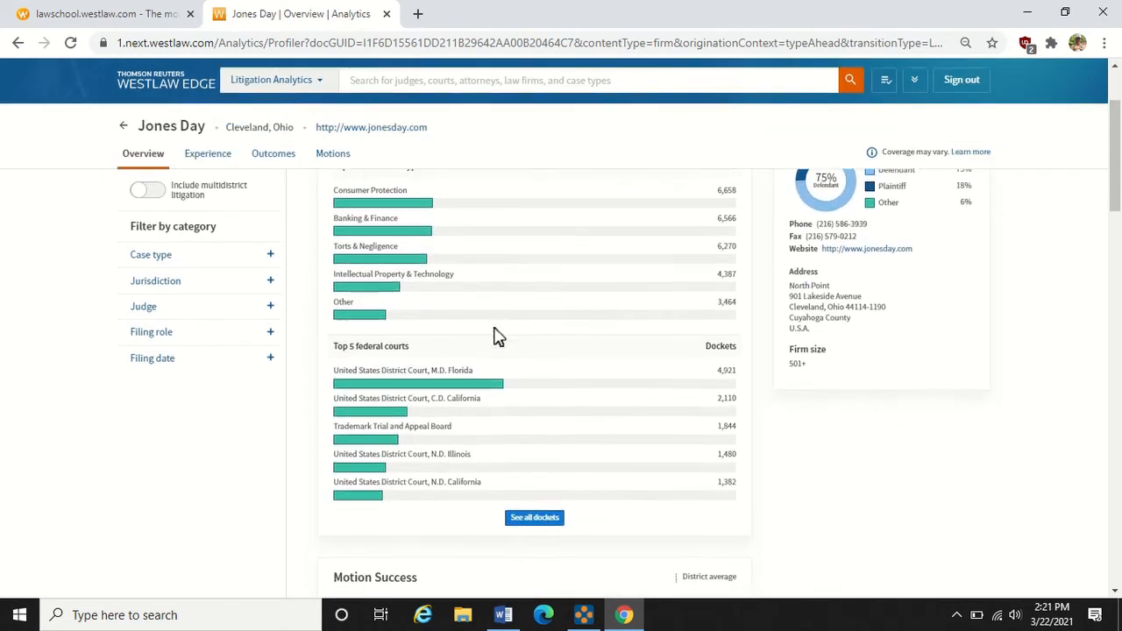
pyautogui.scroll(-3)
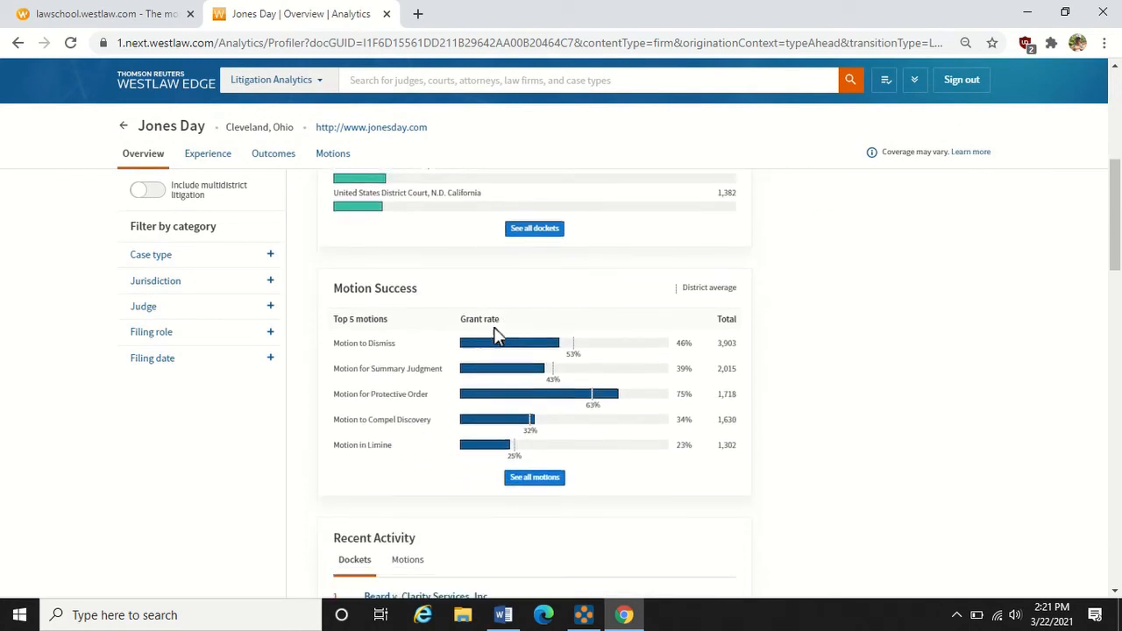
pyautogui.scroll(-3)
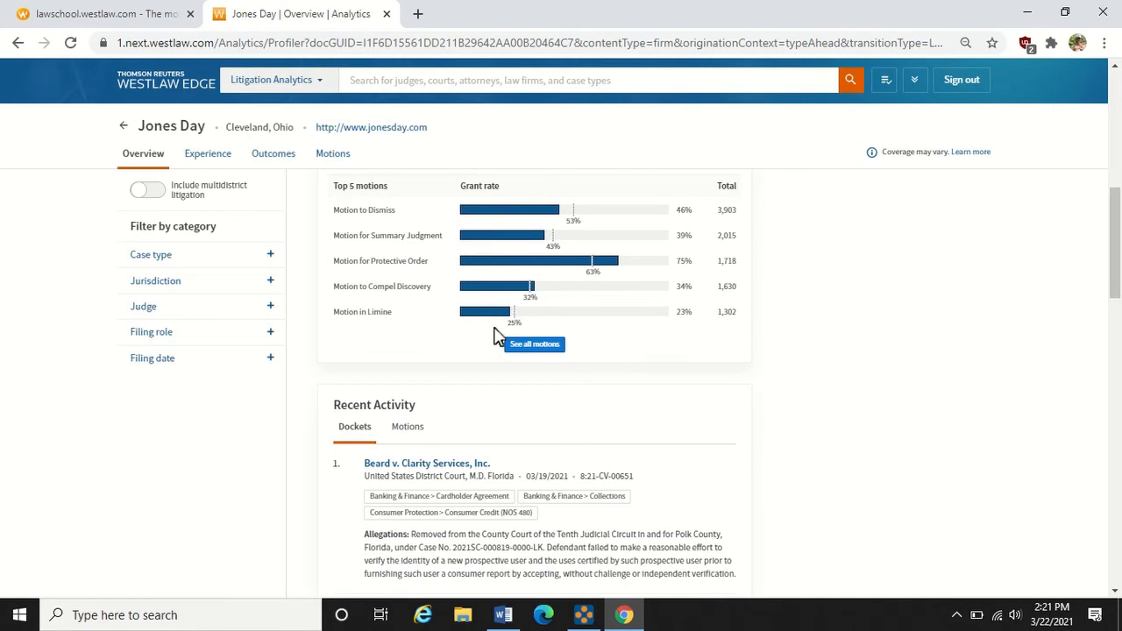
pyautogui.moveTo(307, 206)
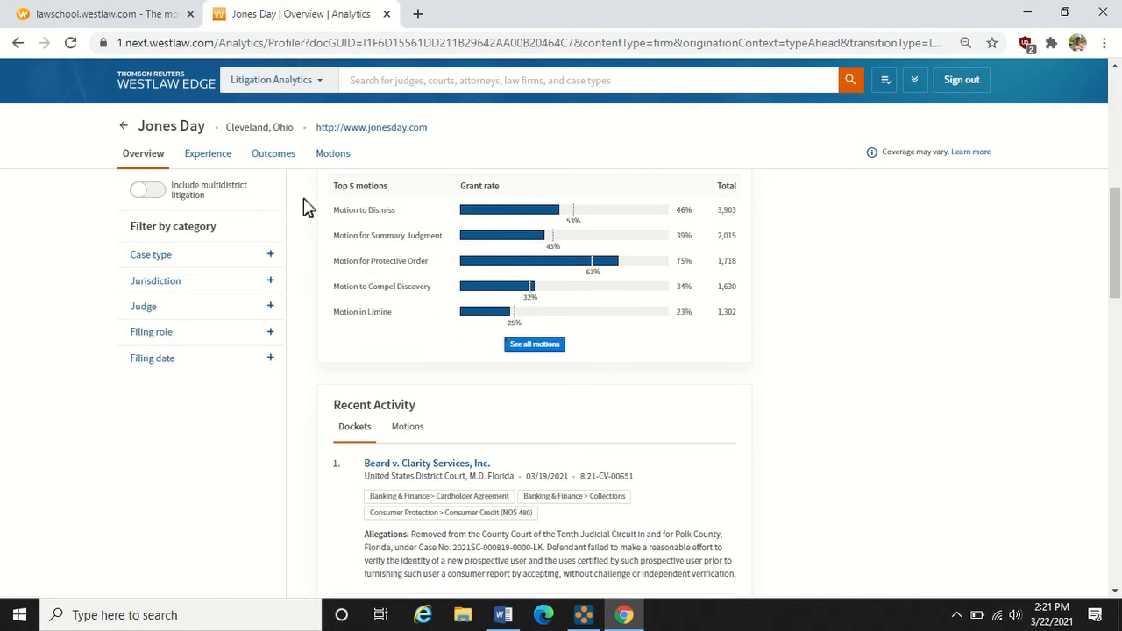
# Show Jones Day's Outcomes tab and scroll through the party outcomes chart by case type
pyautogui.click(272, 153)
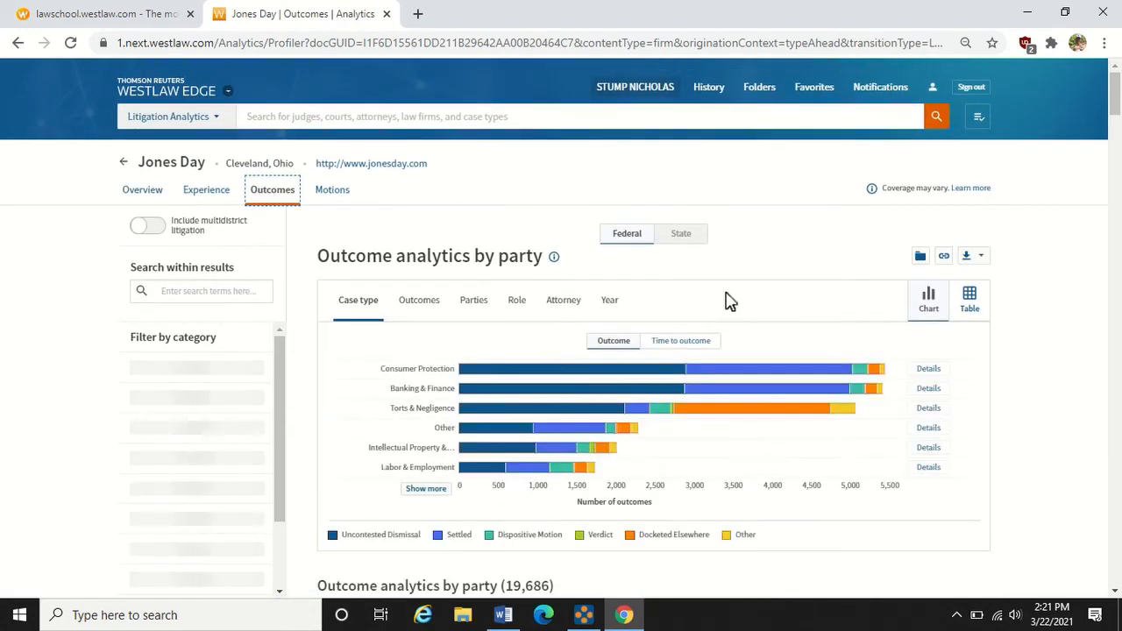
pyautogui.scroll(-3)
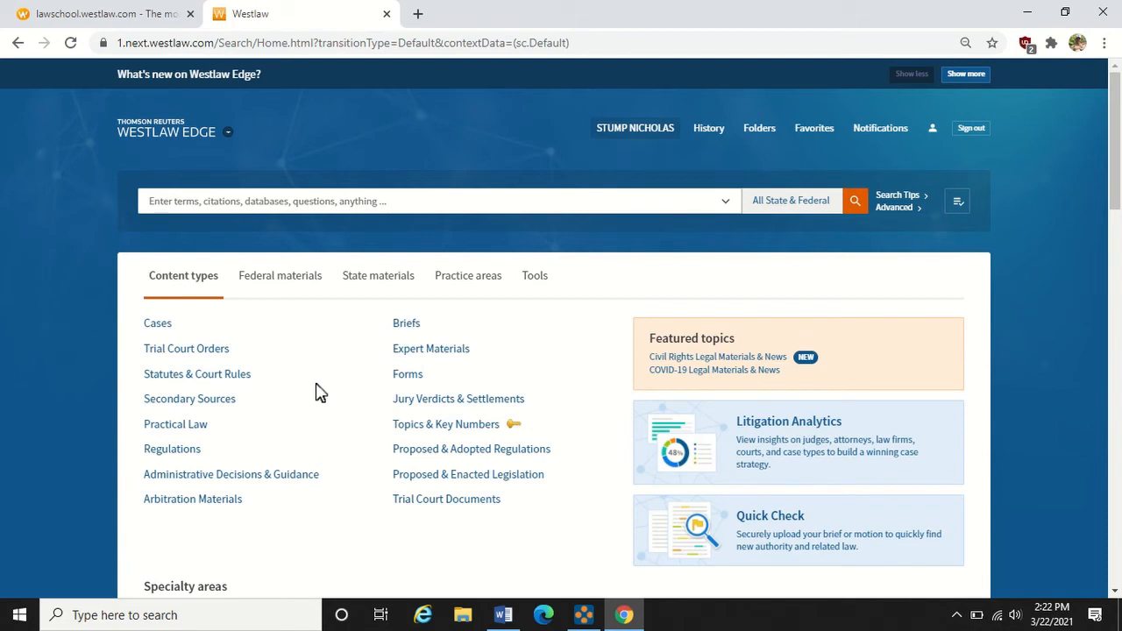
pyautogui.moveTo(241, 421)
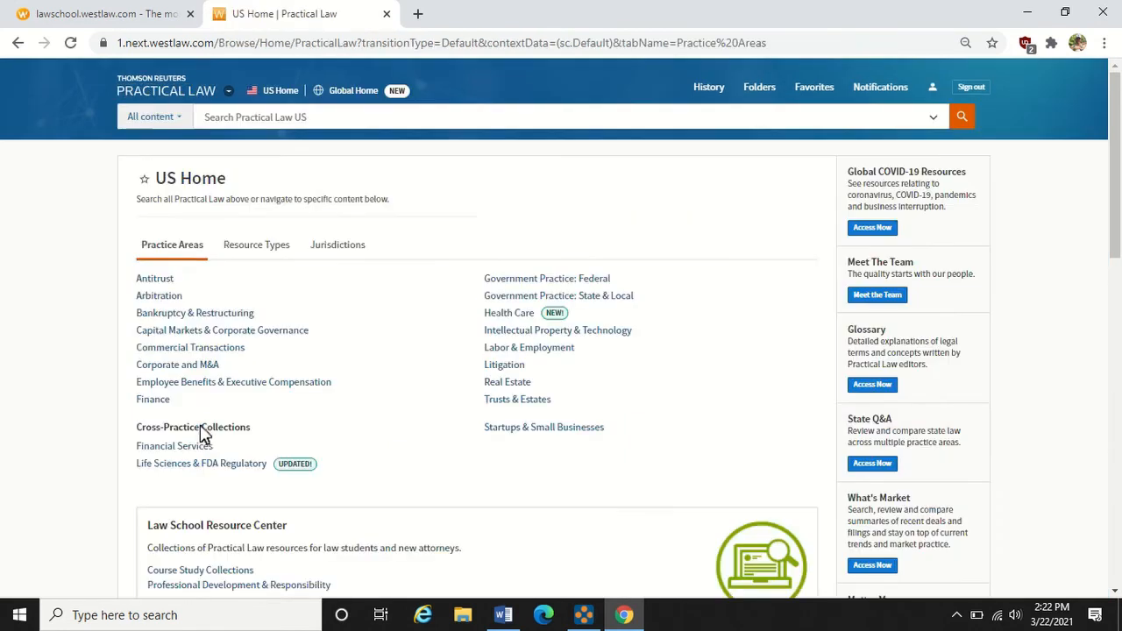
pyautogui.moveTo(215, 372)
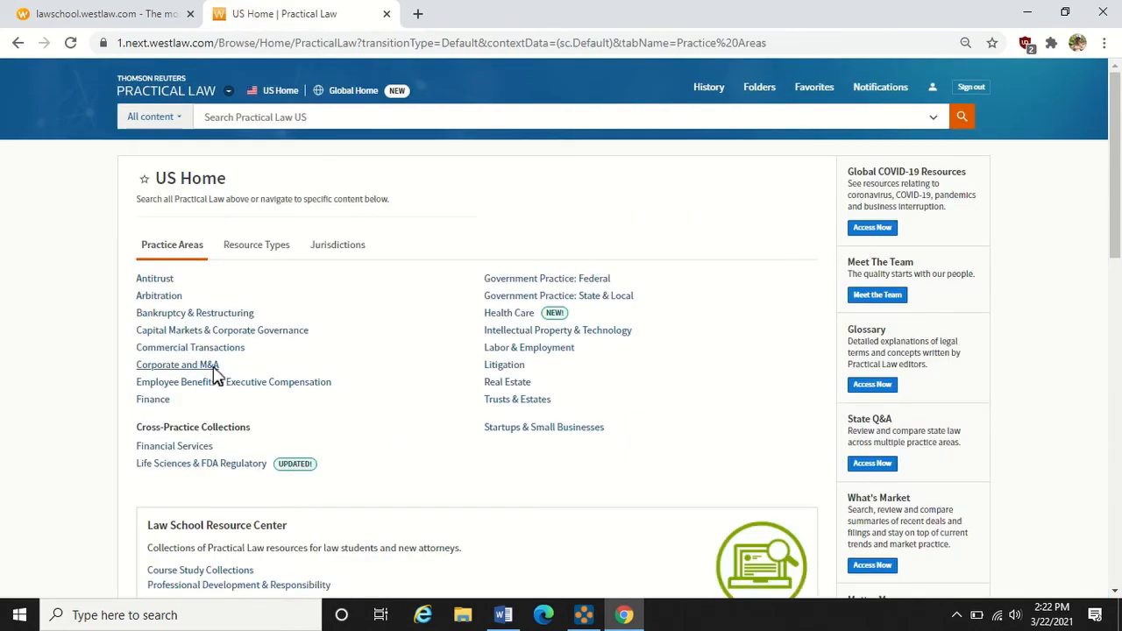
pyautogui.moveTo(190, 347)
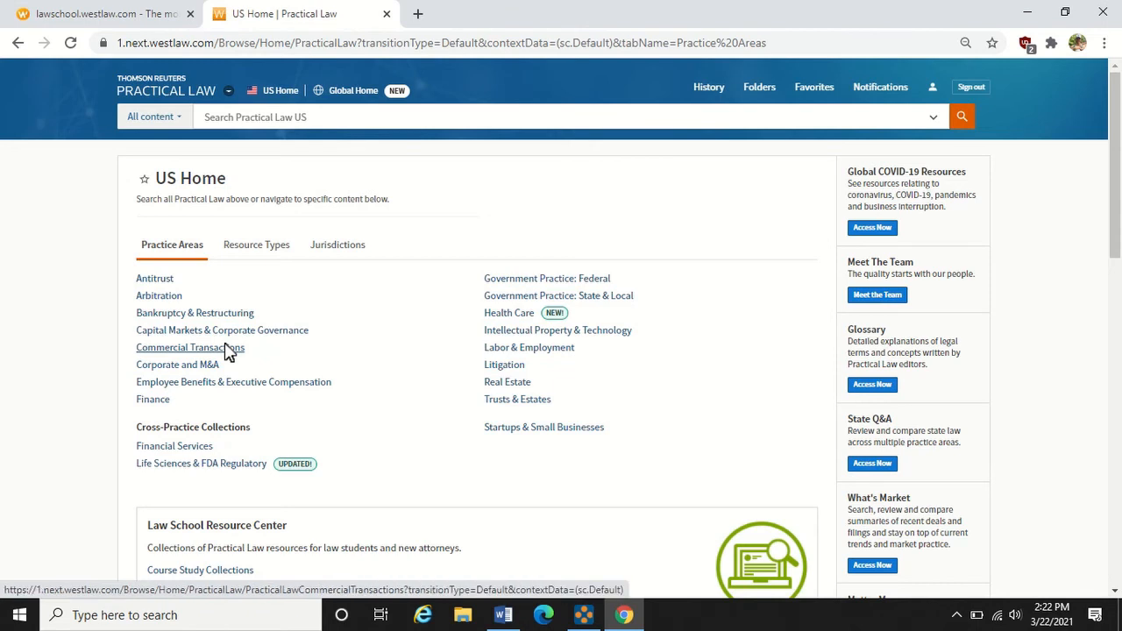
pyautogui.moveTo(231, 384)
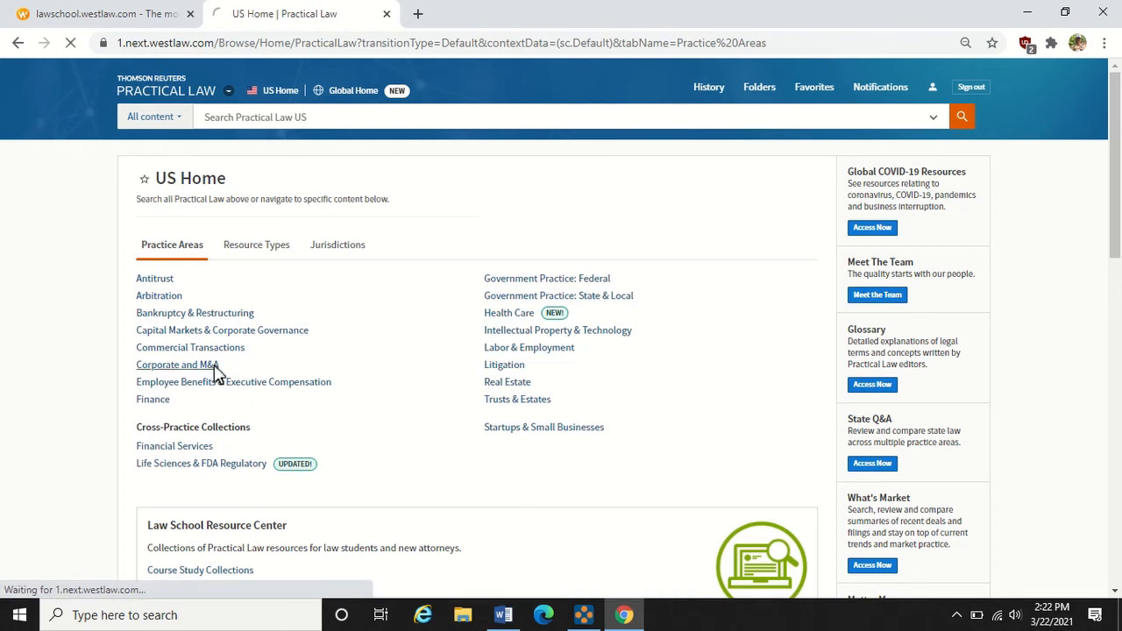
# Open Corporate and M&A, then its Corporations topic with 1,481 resources
pyautogui.click(176, 365)
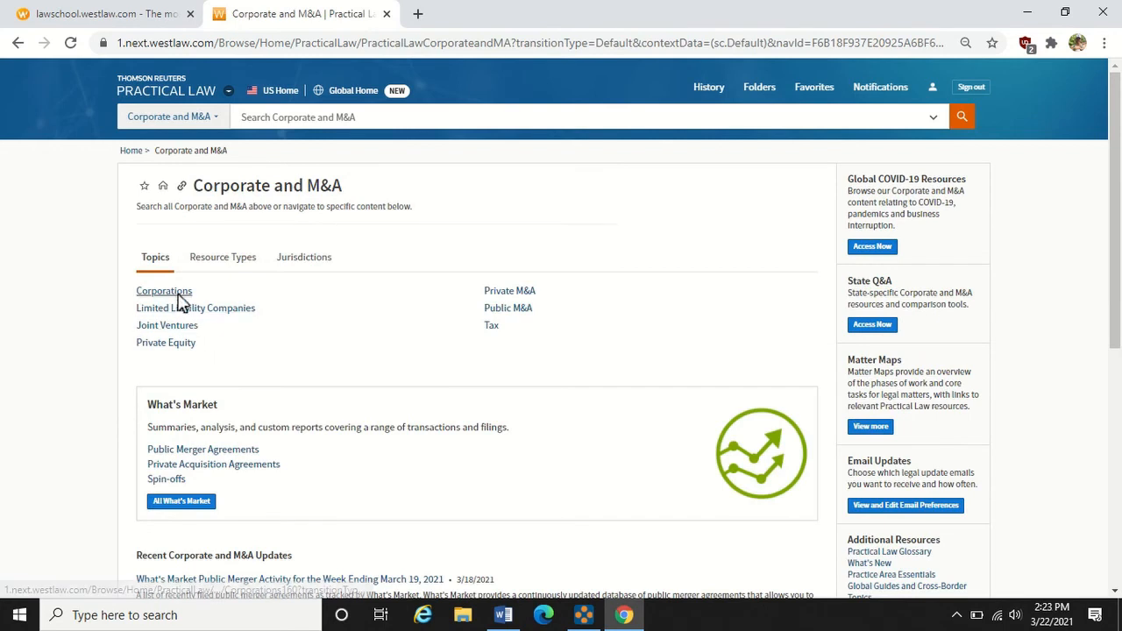
pyautogui.click(164, 290)
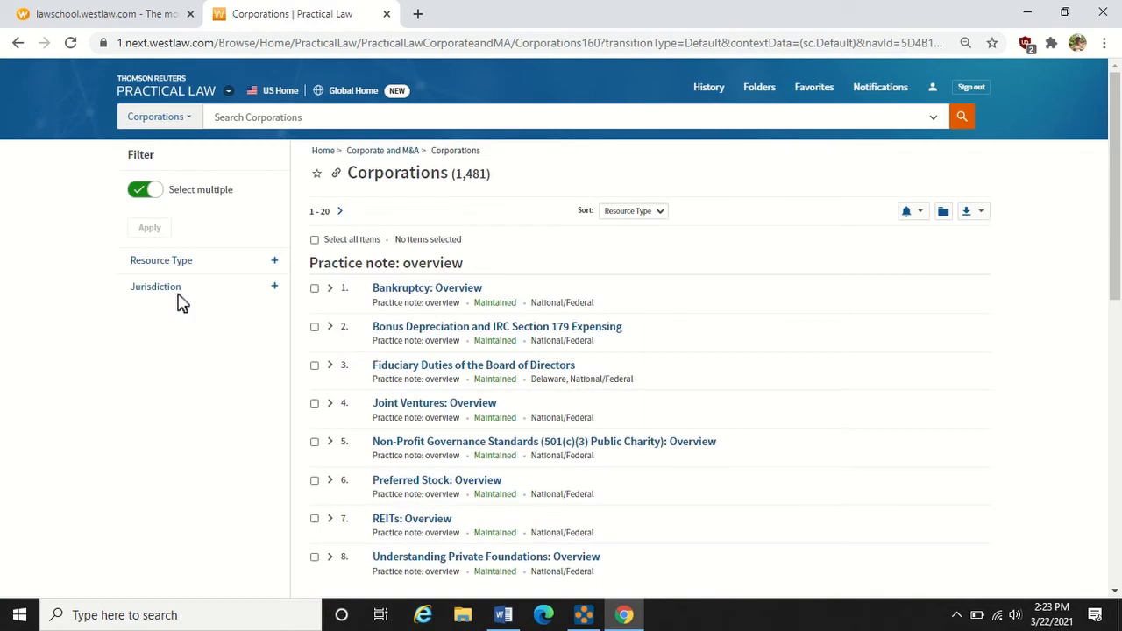
pyautogui.moveTo(406, 363)
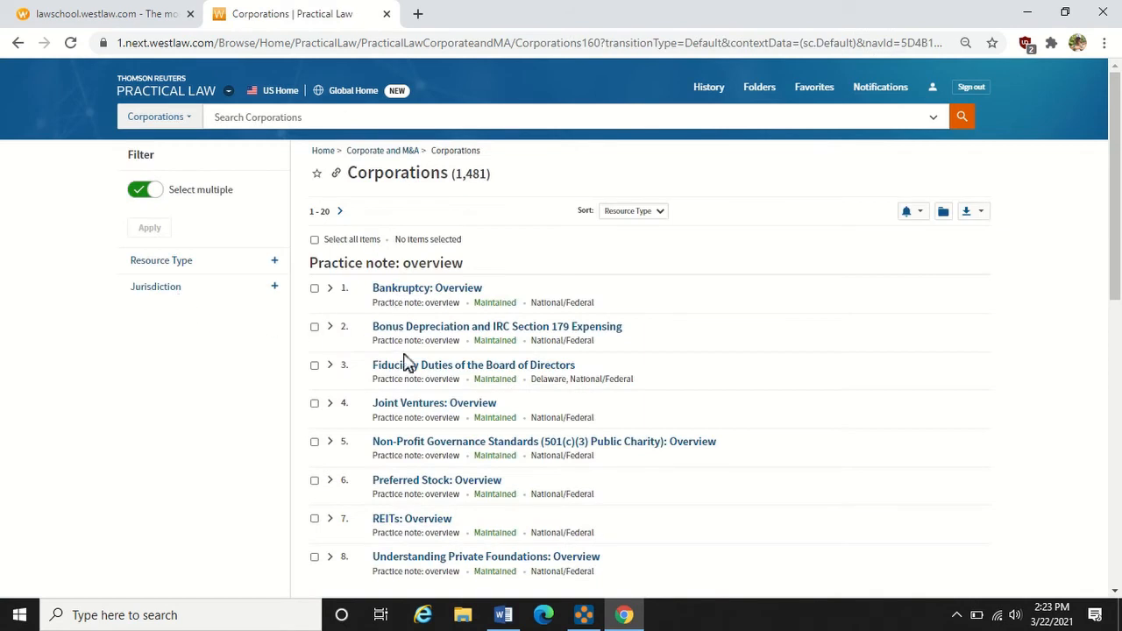
pyautogui.moveTo(427, 397)
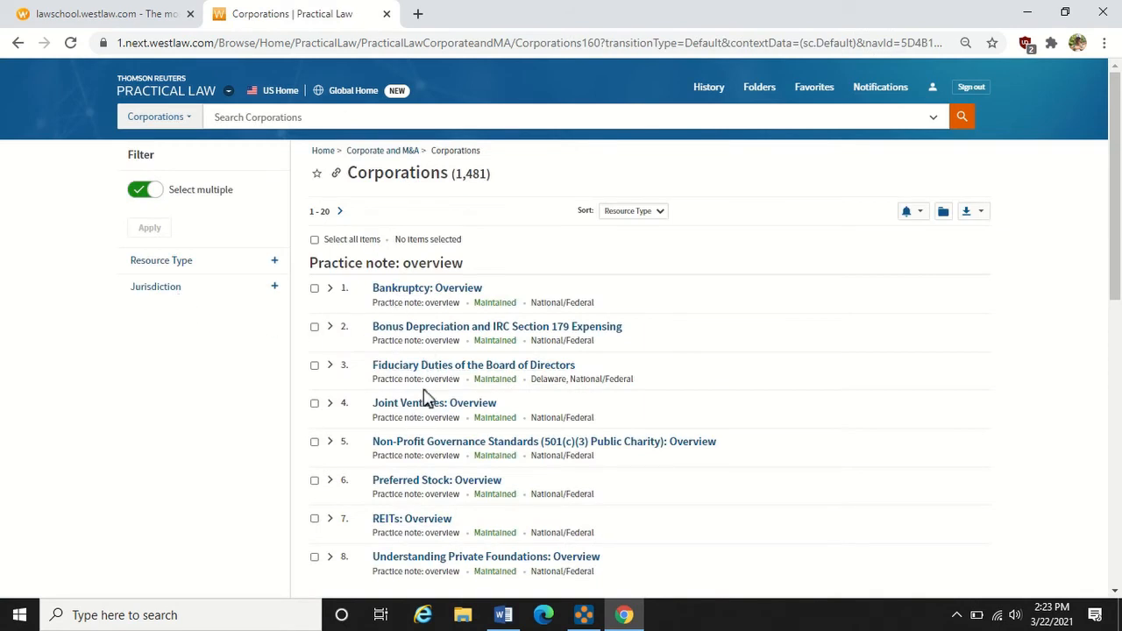
pyautogui.moveTo(473, 364)
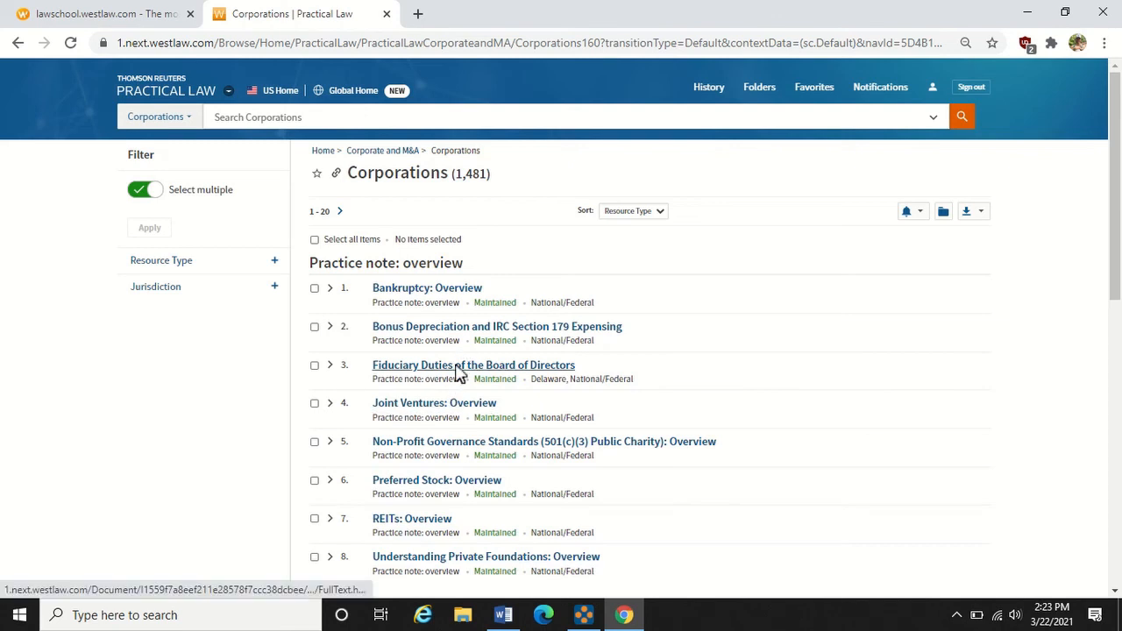
pyautogui.moveTo(211, 260)
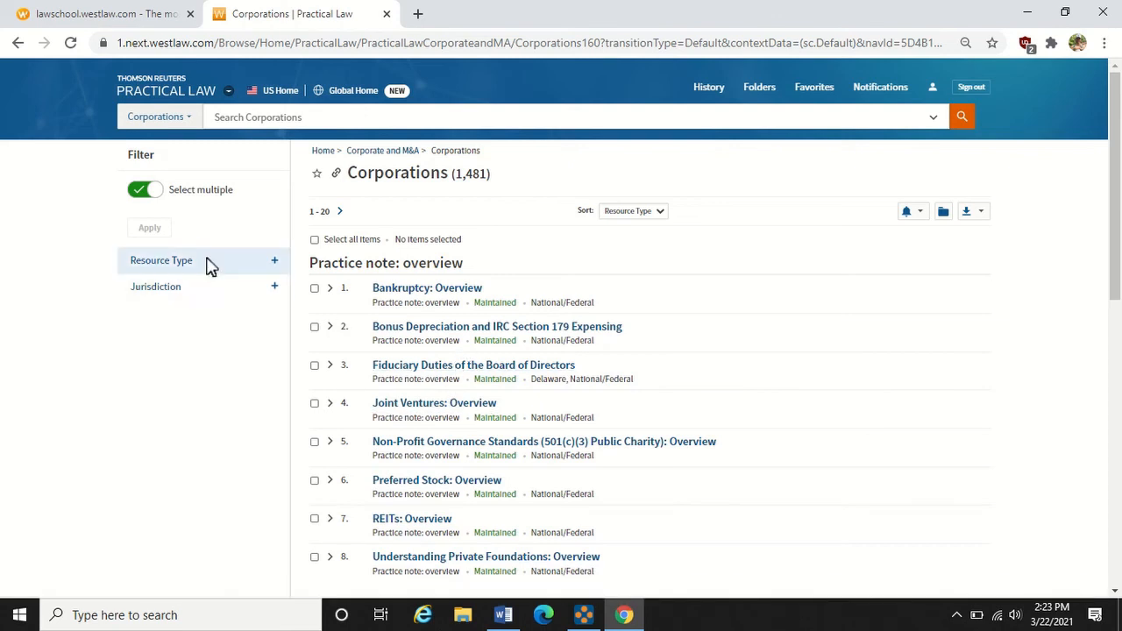
# Expand the Resource Type filter, showing counts like 408 standard documents and 206 checklists
pyautogui.click(161, 261)
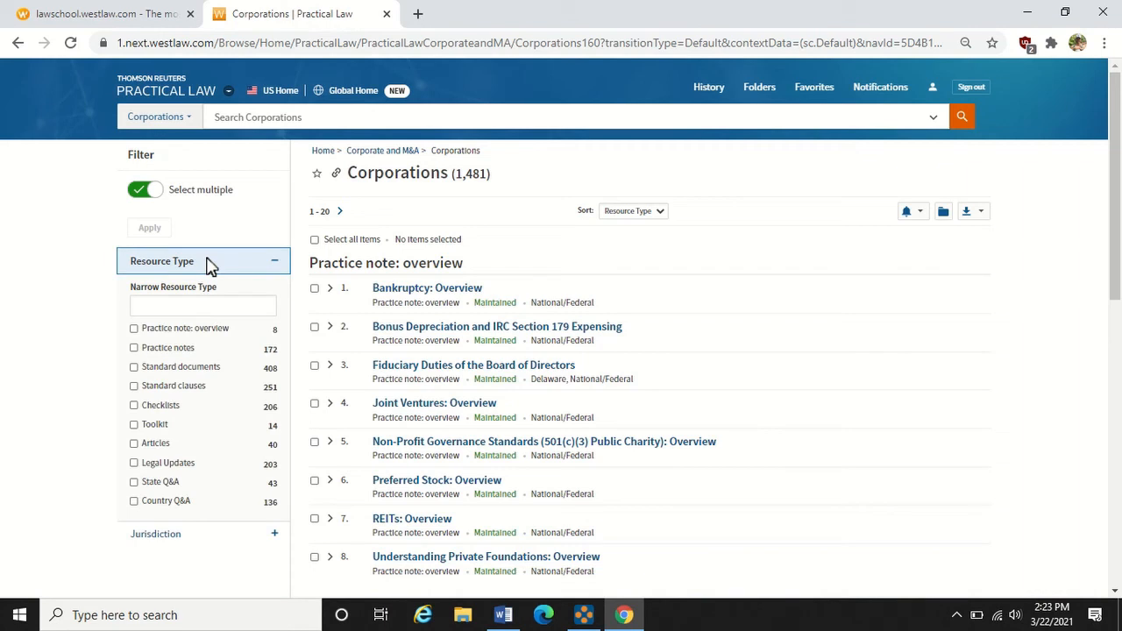
pyautogui.moveTo(207, 337)
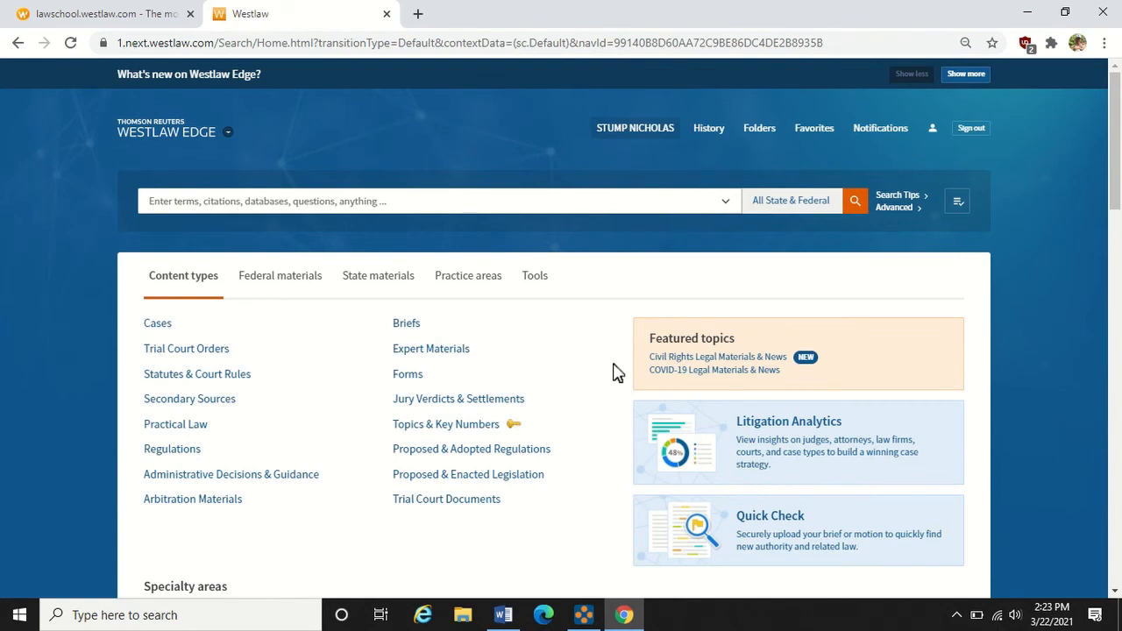
pyautogui.moveTo(406, 322)
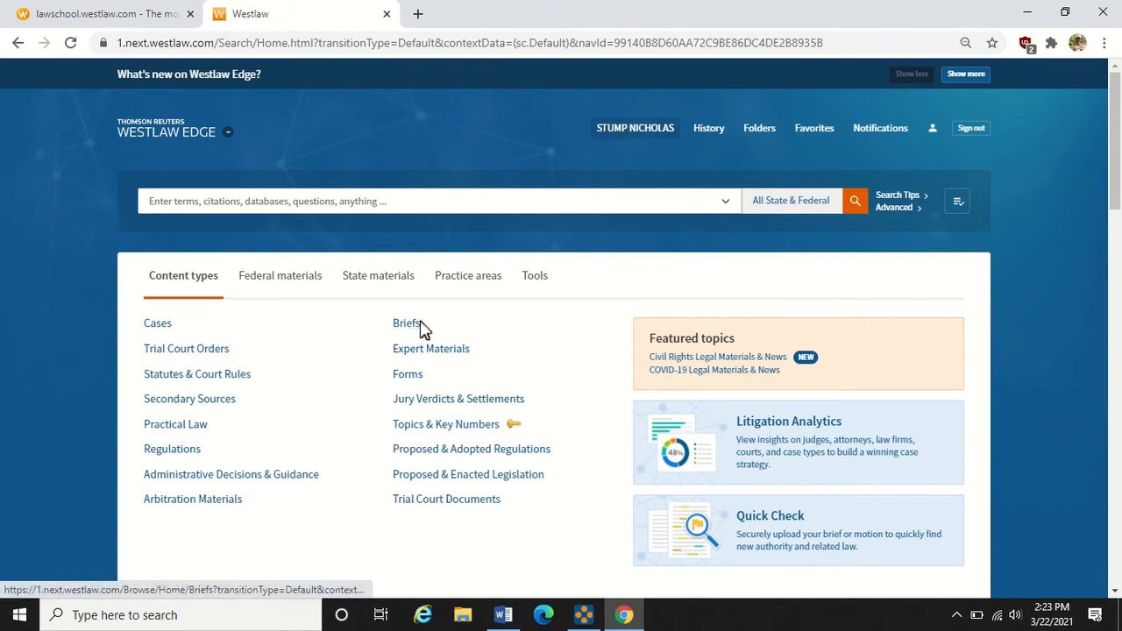
pyautogui.click(406, 323)
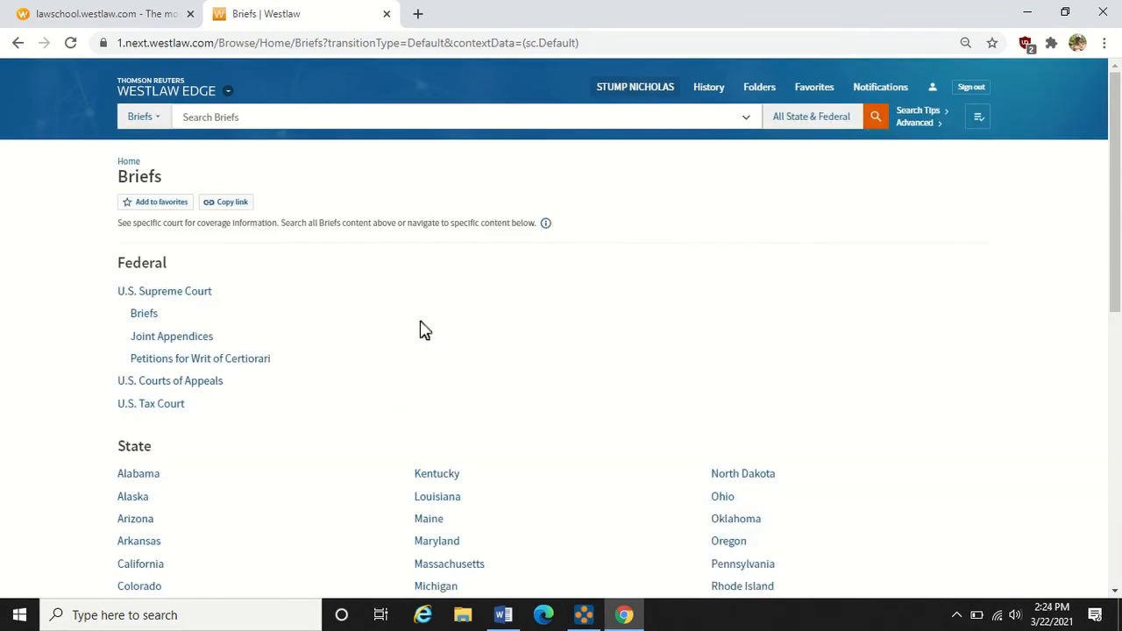
pyautogui.scroll(-3)
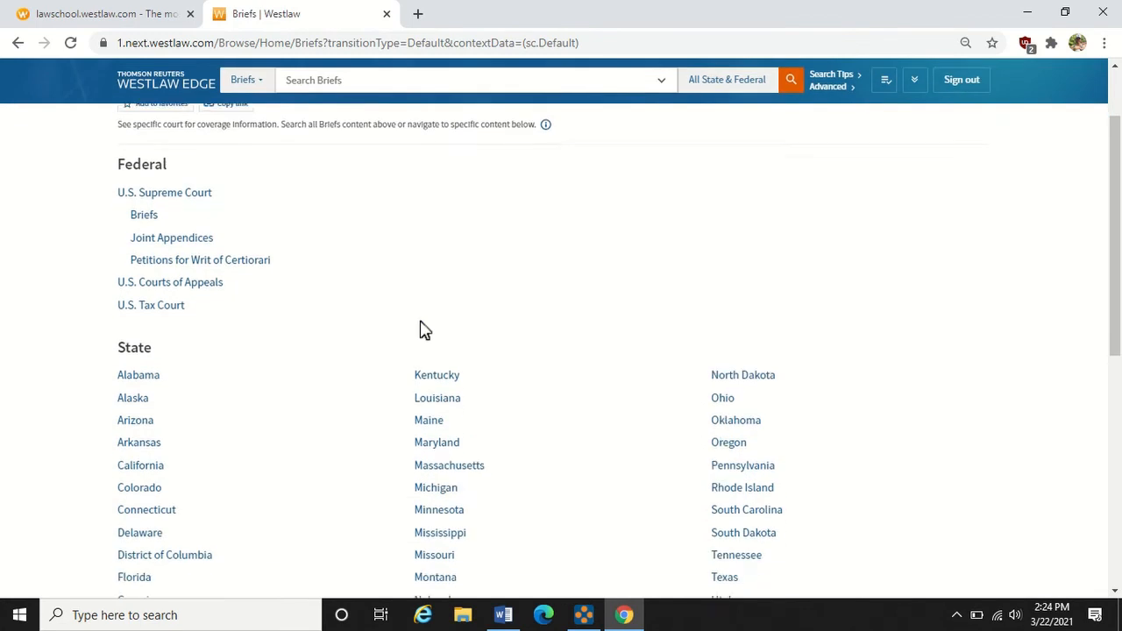
pyautogui.scroll(-3)
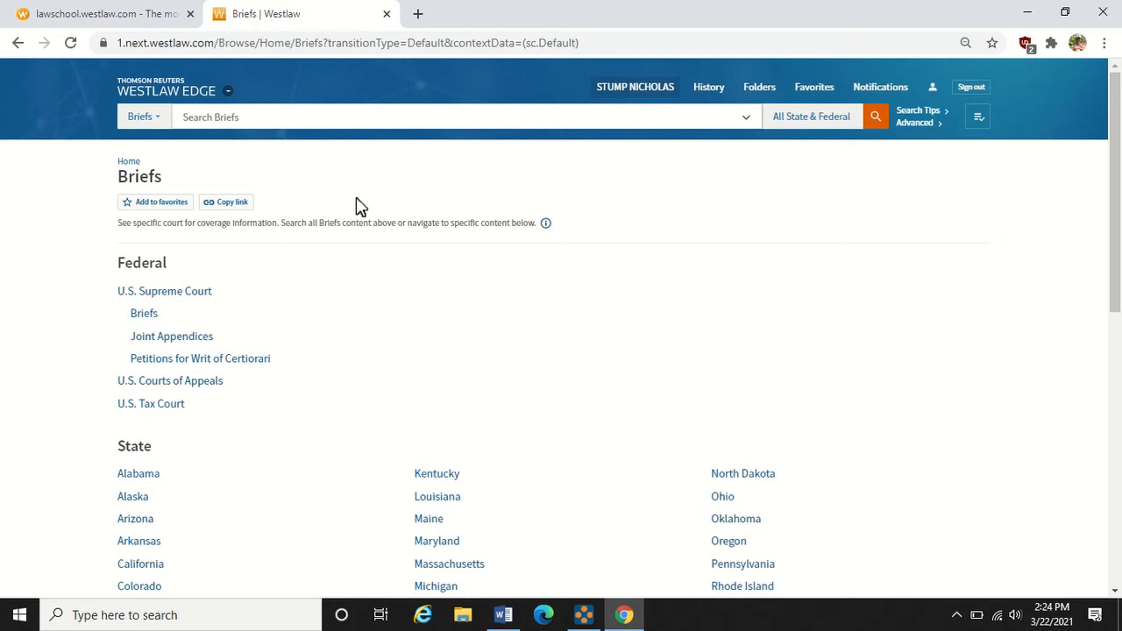
# Run a Briefs terms-and-connectors search for failure to state a claim with automobile negligence
pyautogui.click(350, 116)
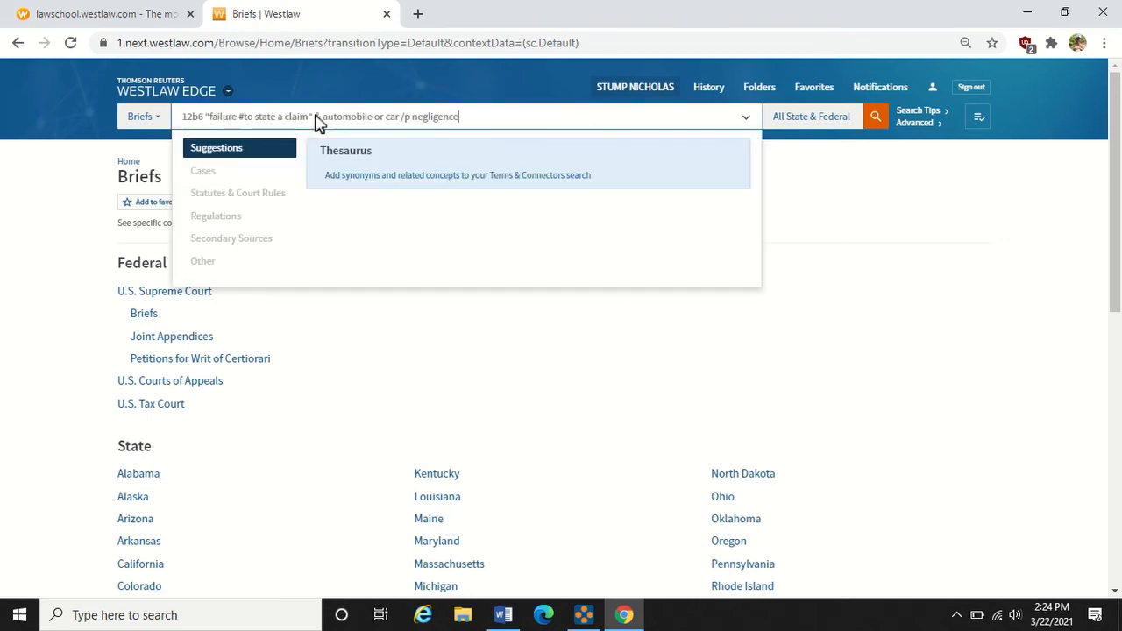
pyautogui.click(875, 116)
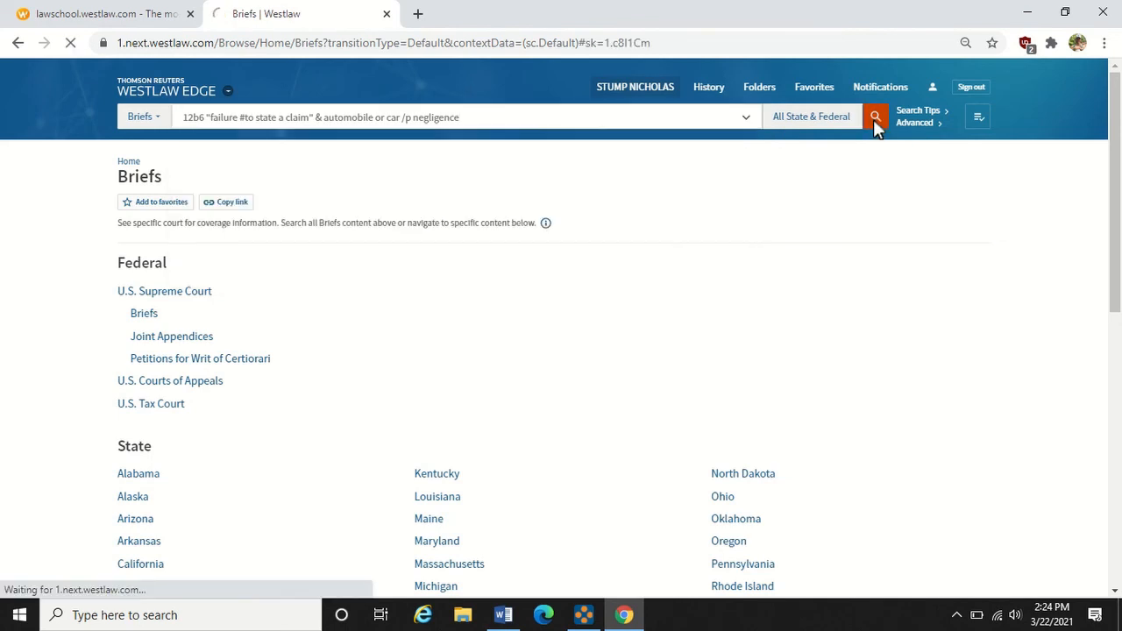
pyautogui.click(875, 117)
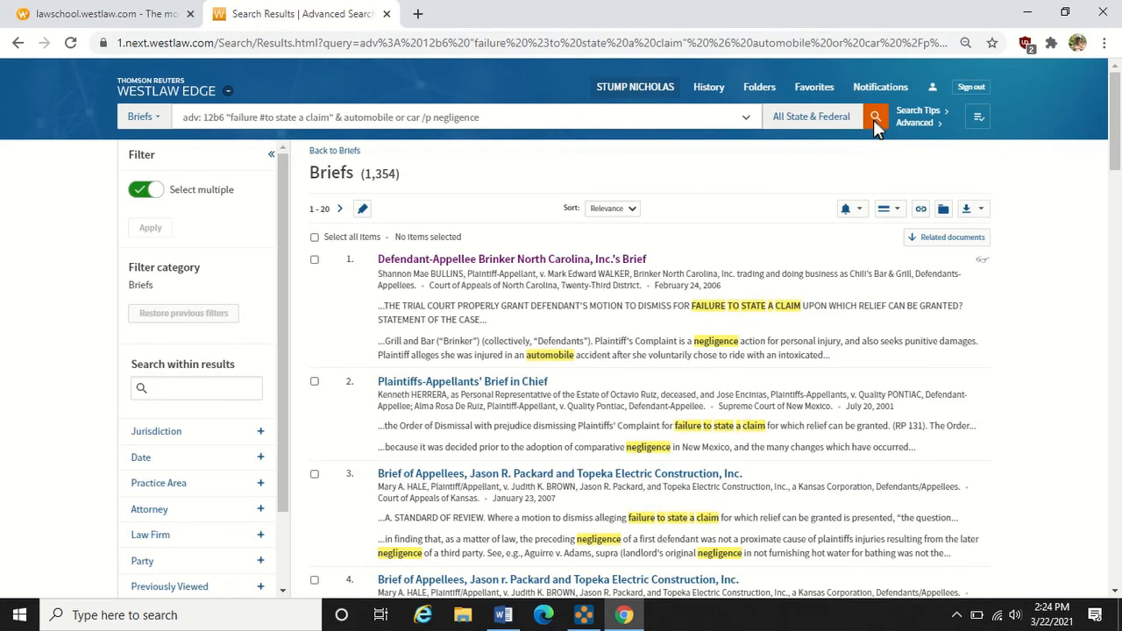
pyautogui.moveTo(620, 264)
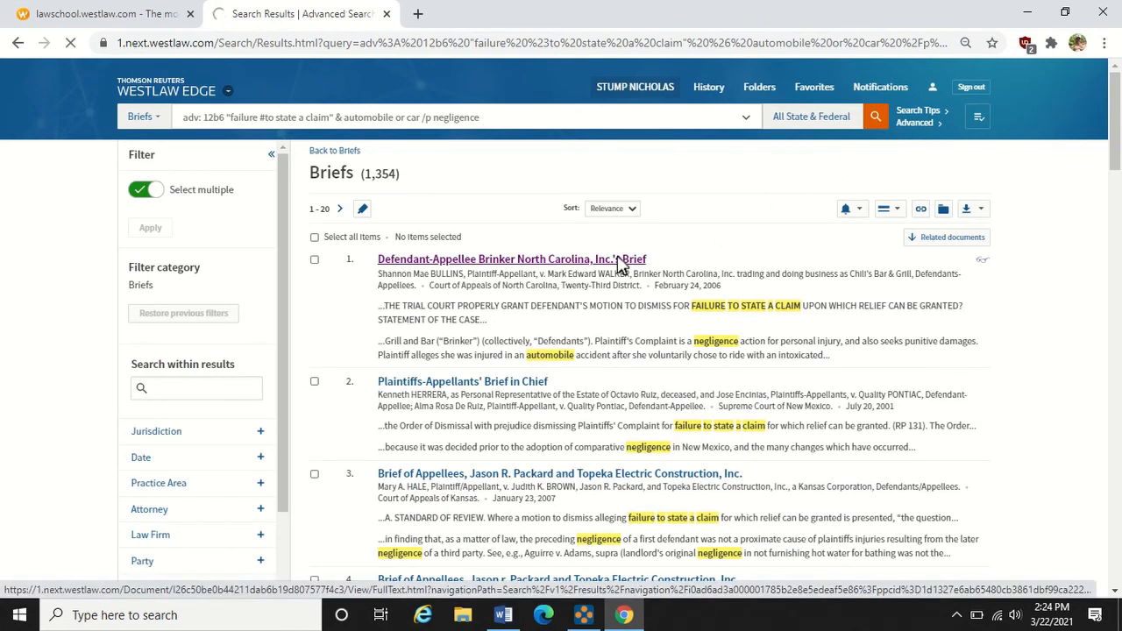
# Open the top result, Brinker North Carolina, Inc.'s Brief, and scroll through it
pyautogui.click(509, 258)
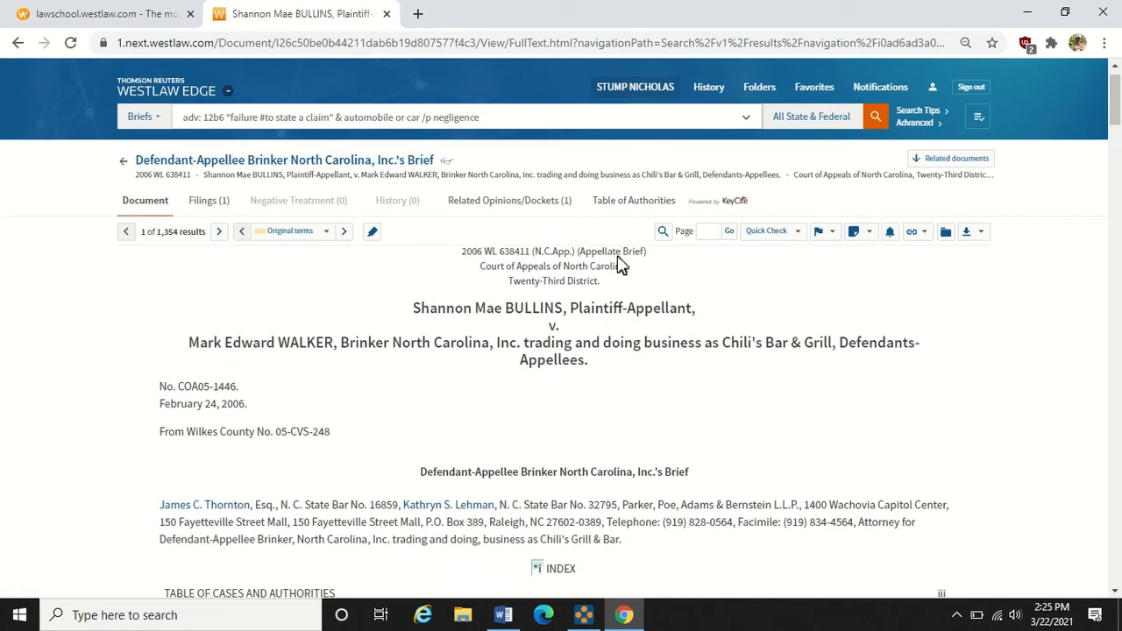
pyautogui.scroll(-3)
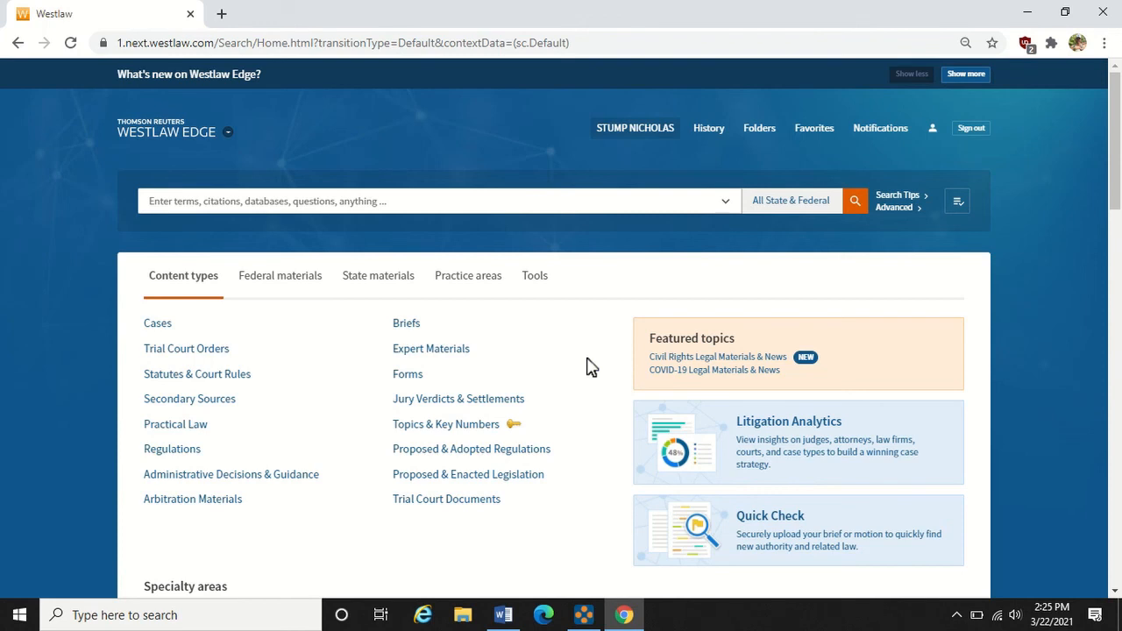
pyautogui.moveTo(406, 373)
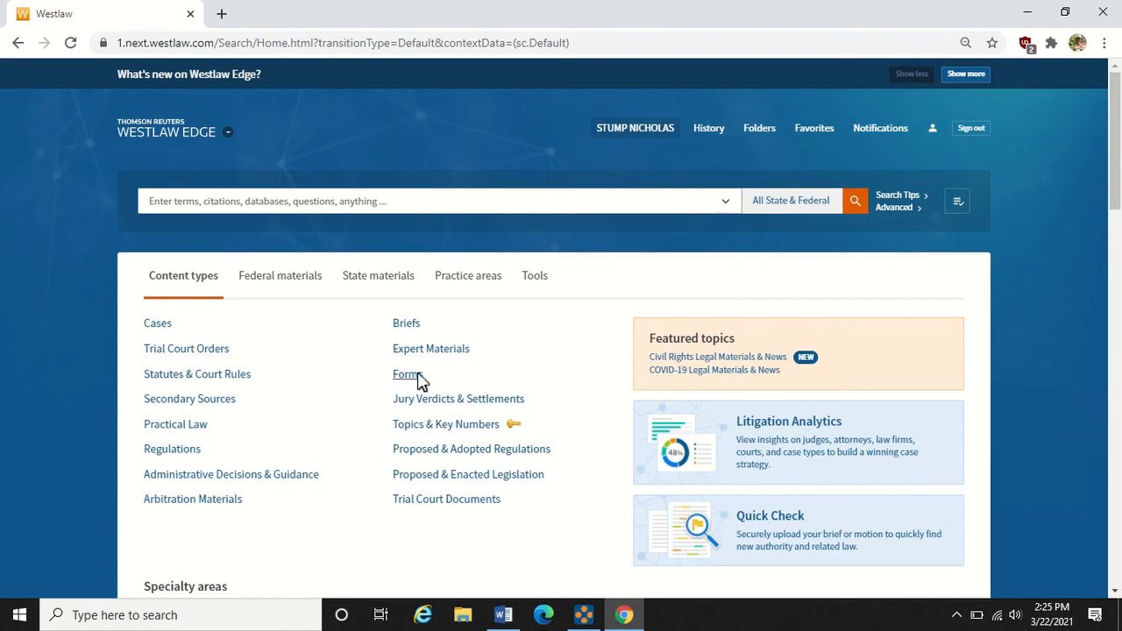
# Open Forms under Content types and scroll down to Forms by Publication
pyautogui.click(405, 373)
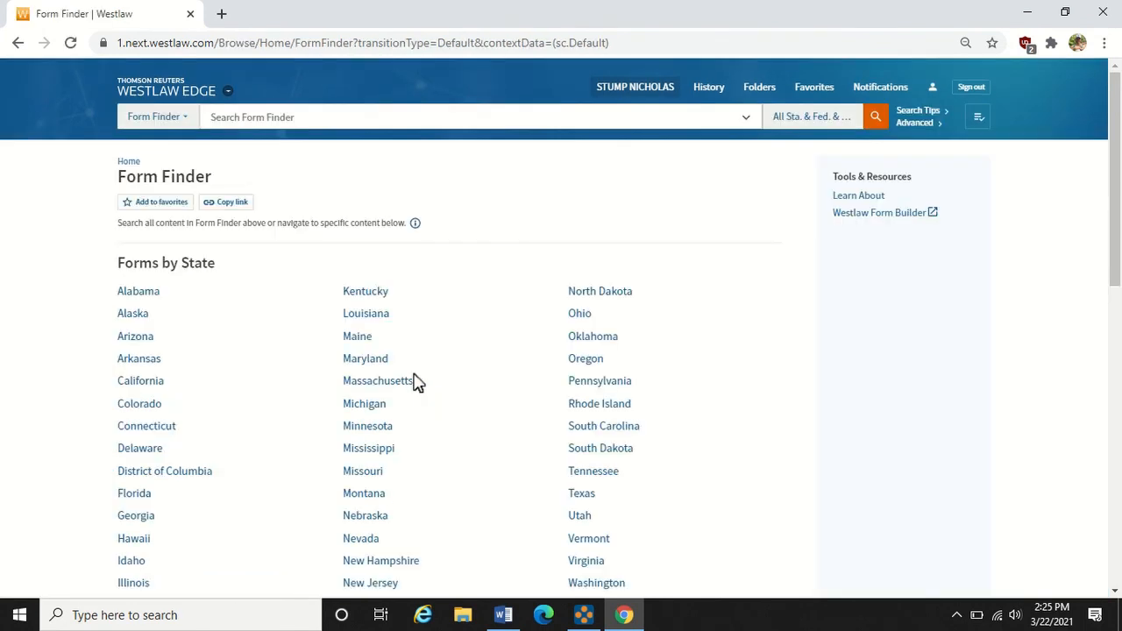
pyautogui.scroll(-3)
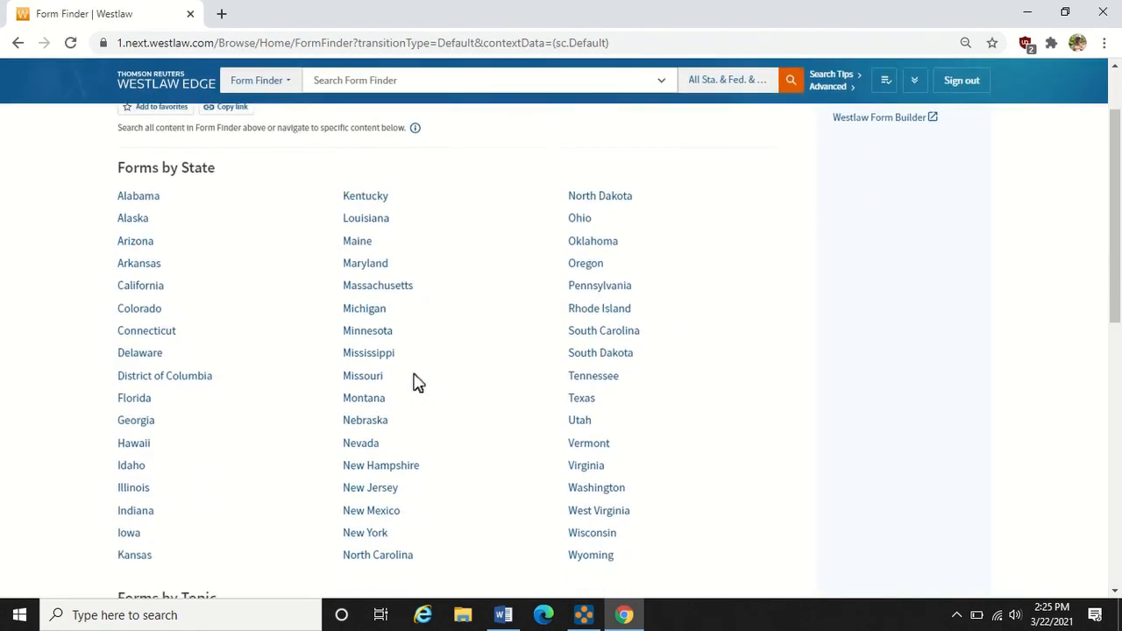
pyautogui.scroll(-3)
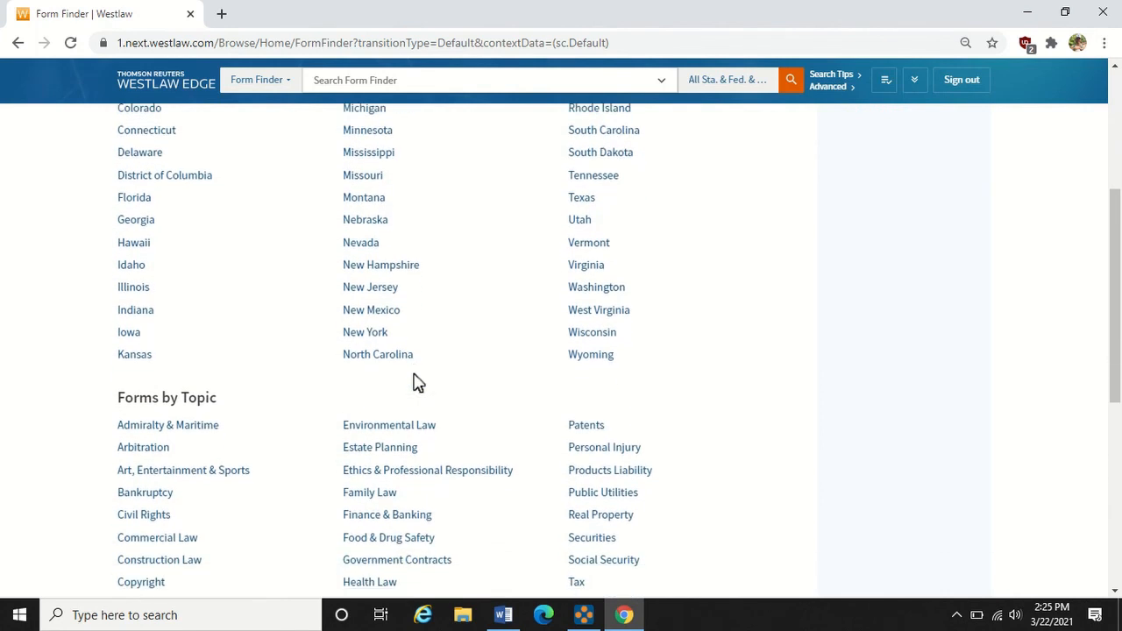
pyautogui.scroll(-3)
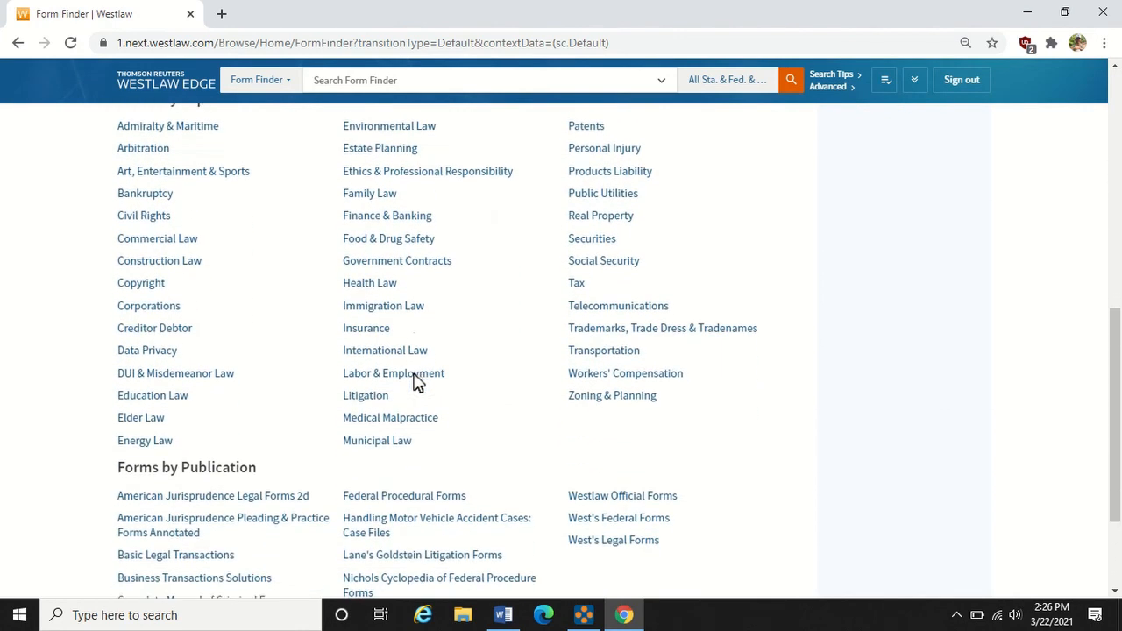
pyautogui.scroll(-3)
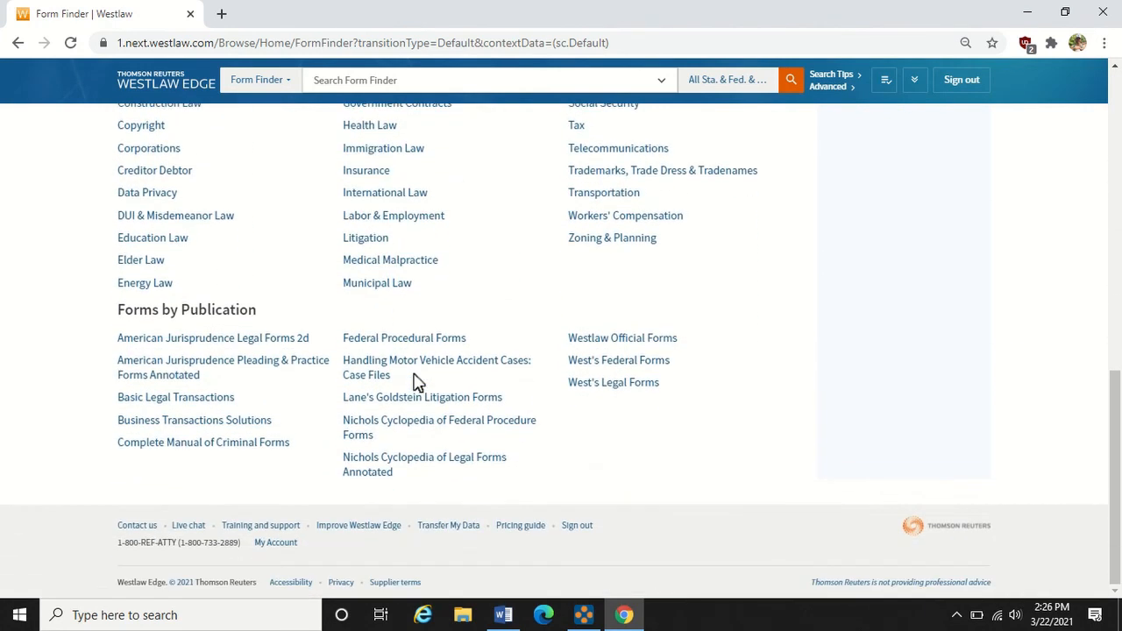
pyautogui.moveTo(439, 420)
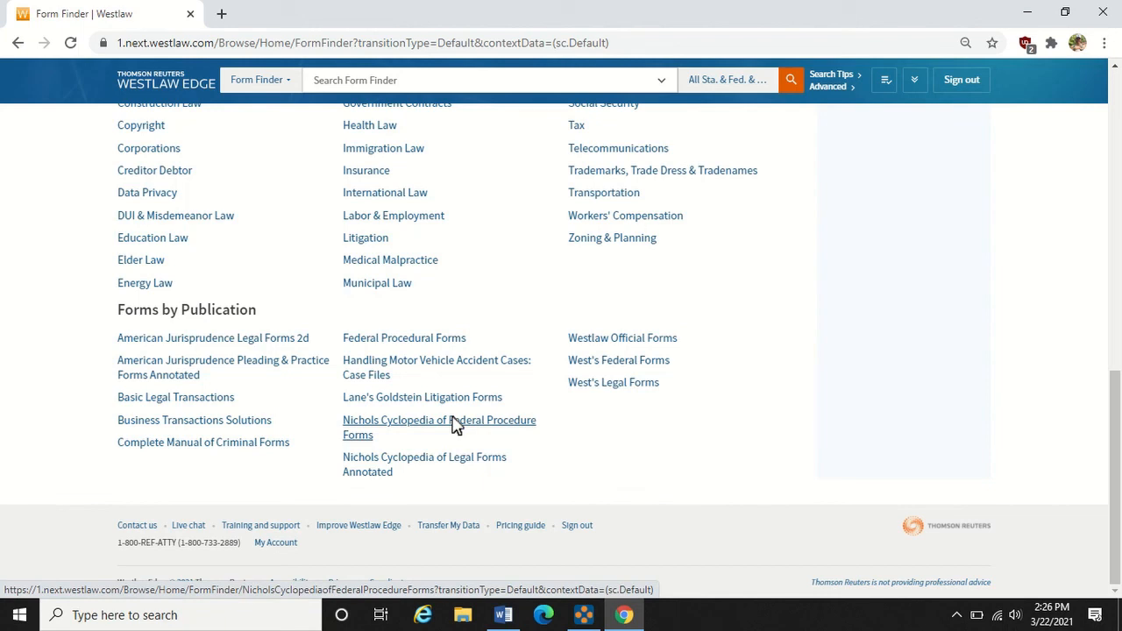
# Open Nichols Cyclopedia of Federal Procedure Forms from the Forms by Publication list
pyautogui.click(439, 427)
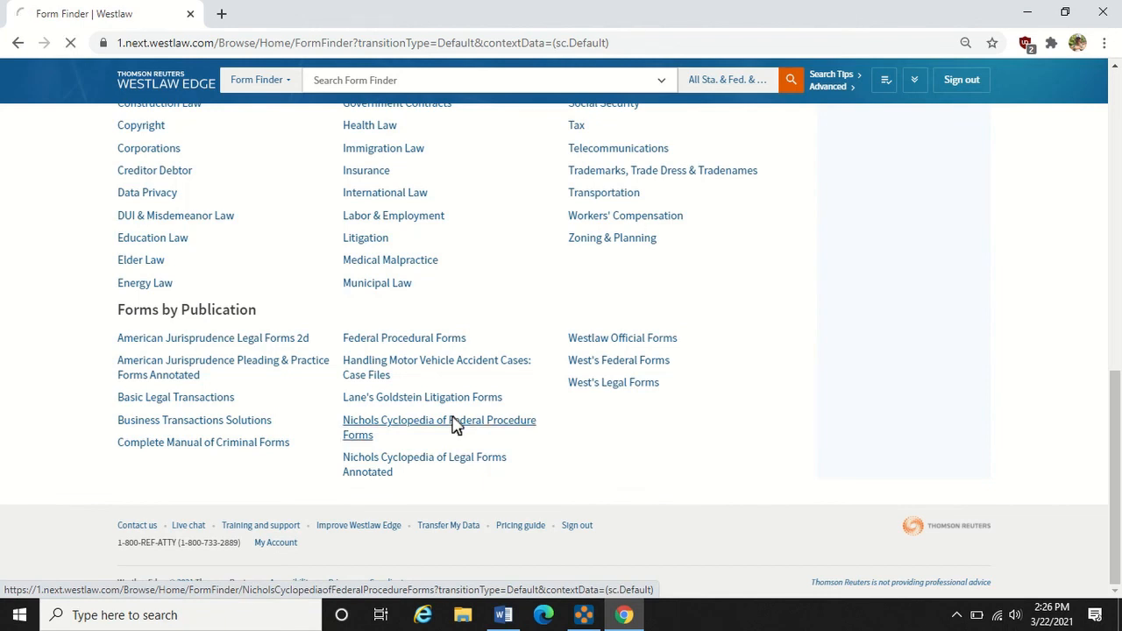
pyautogui.click(439, 427)
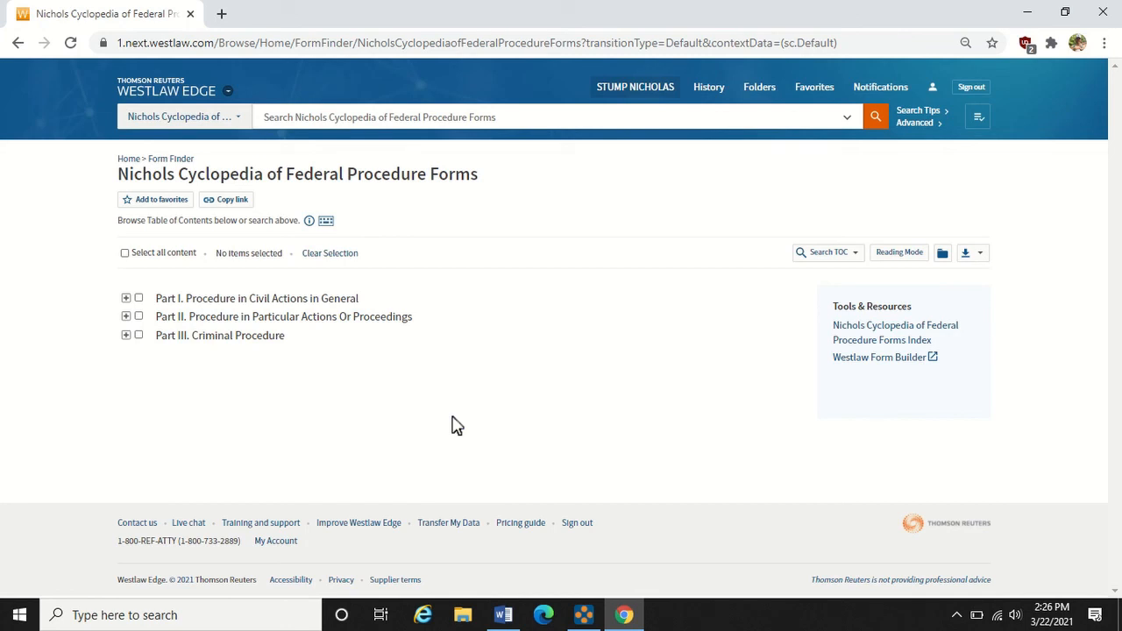
# Search Nichols Cyclopedia for 'complaint & automobile or car /p accident /p negligence'
pyautogui.click(438, 117)
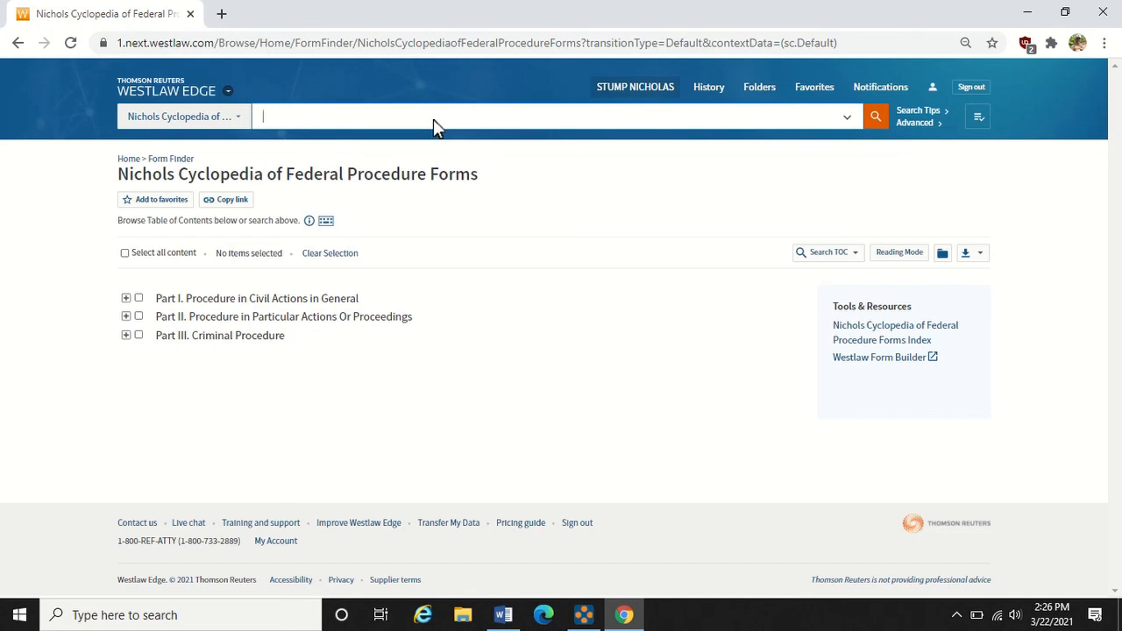
pyautogui.write('complaint & automobile or car /p accident /p negligence')
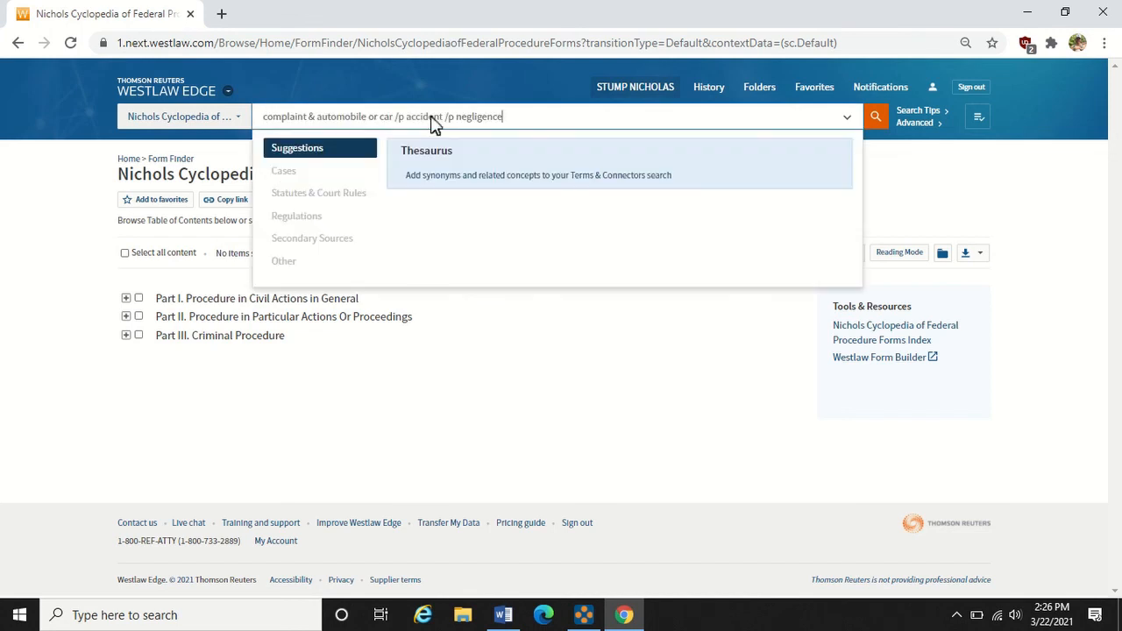
pyautogui.click(875, 116)
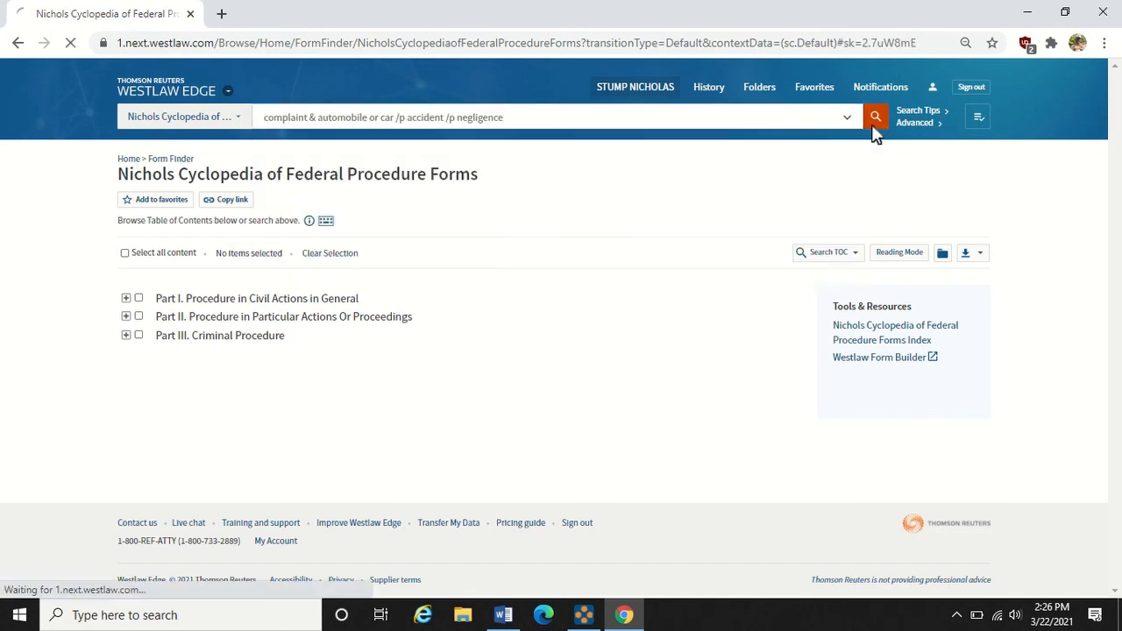
pyautogui.click(876, 117)
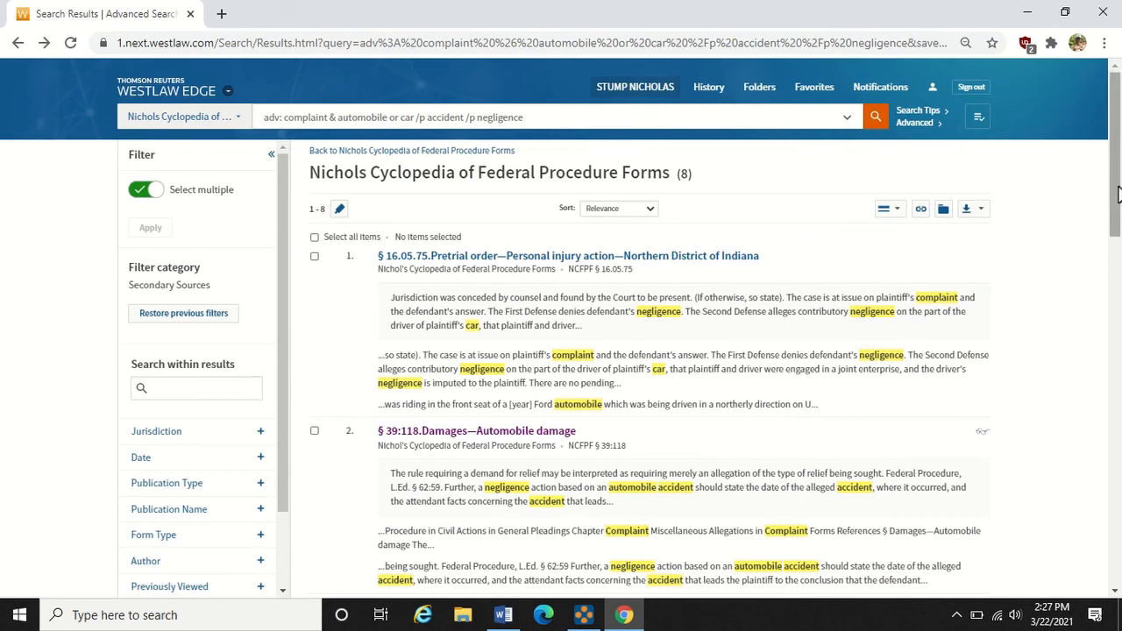
# Open the § 39:229 taxicab negligence action form from the 8 results
pyautogui.scroll(-3)
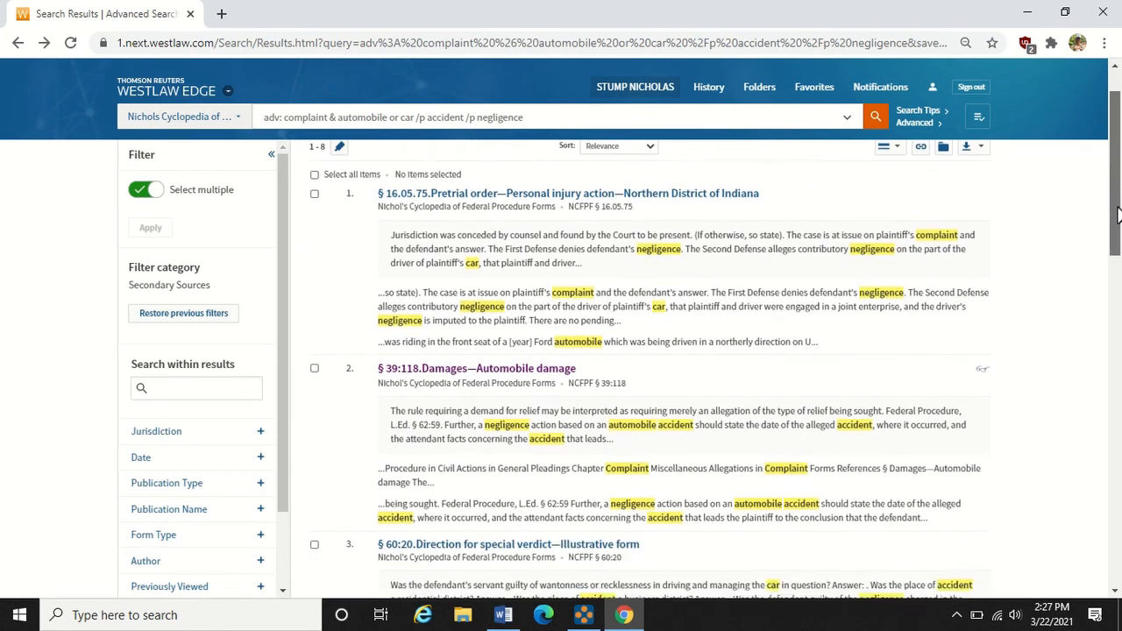
pyautogui.scroll(-3)
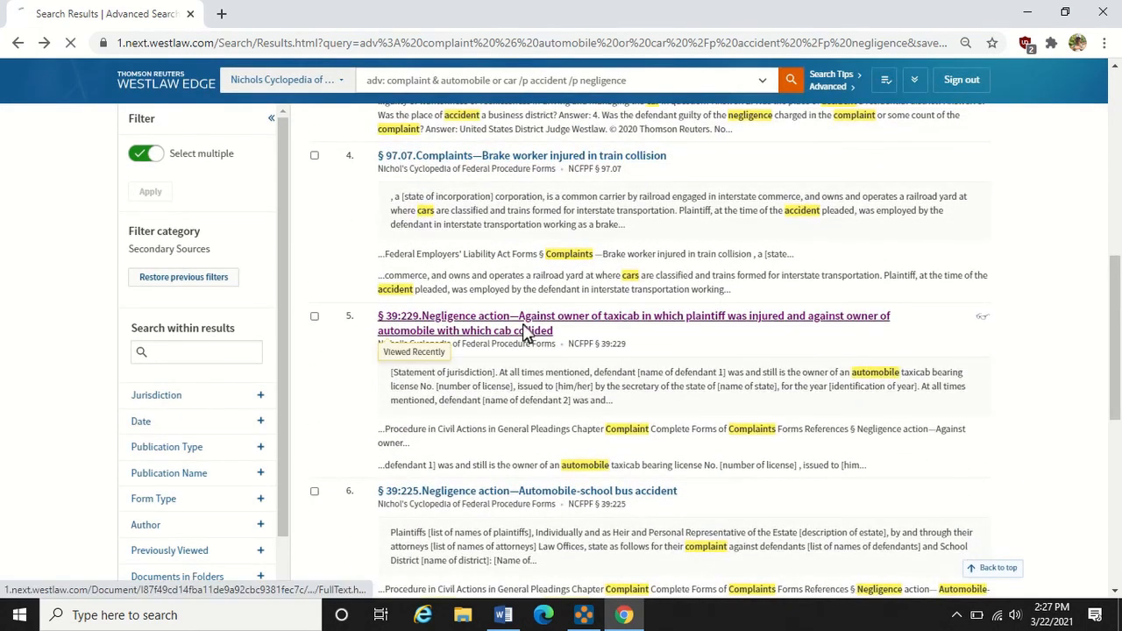
pyautogui.click(633, 316)
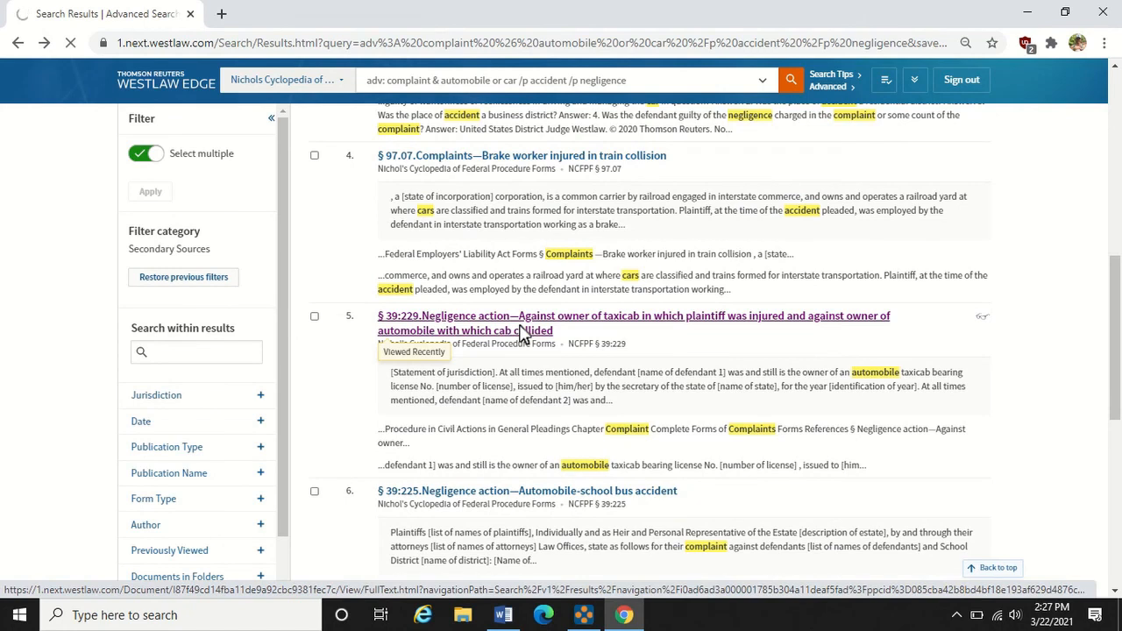
pyautogui.click(634, 316)
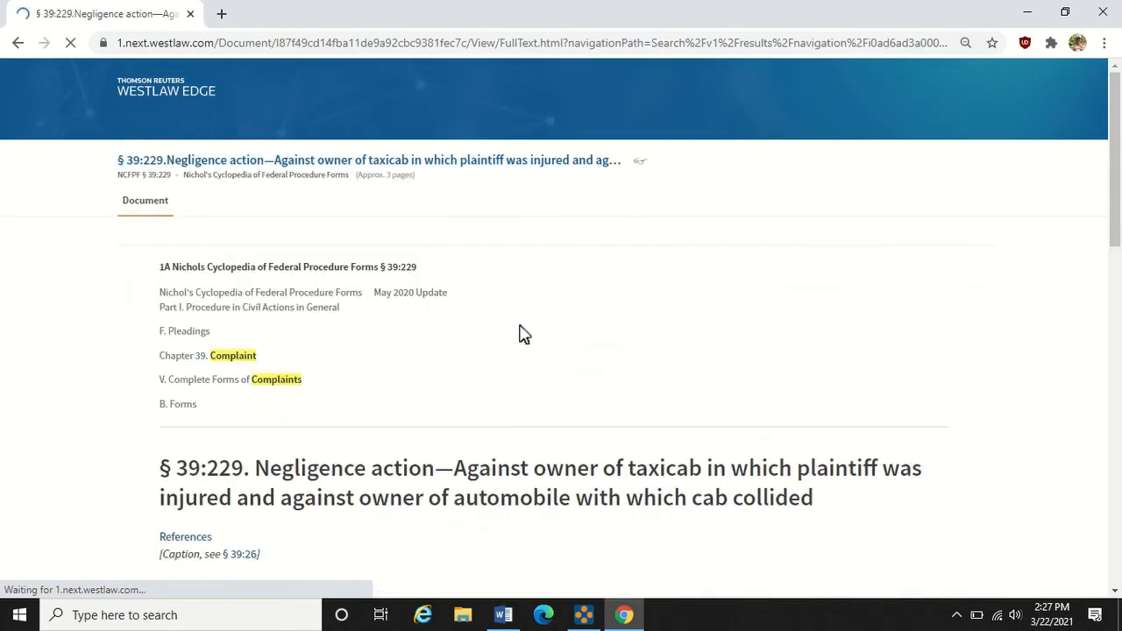